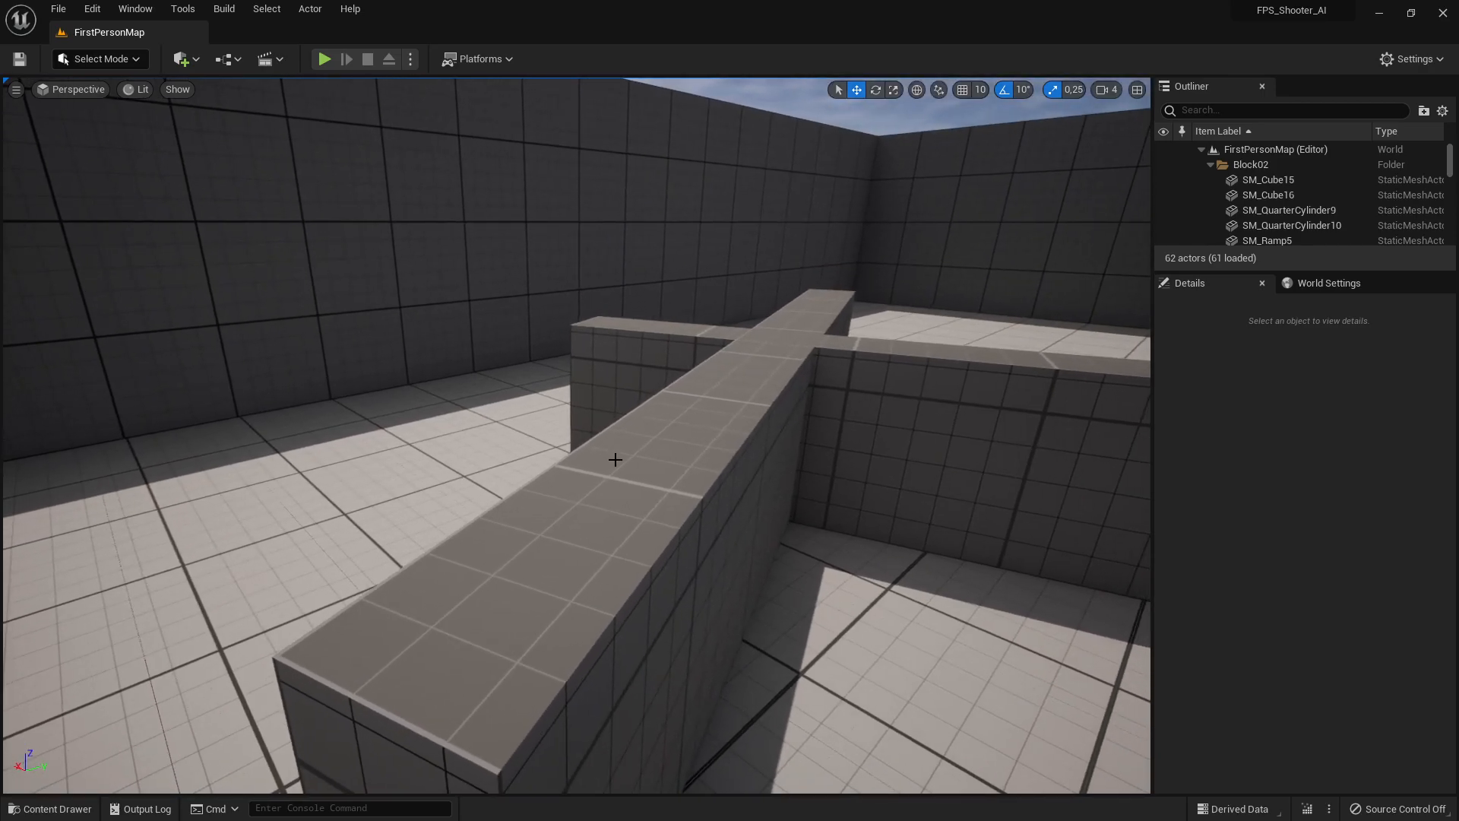
# - Add and save a NewLevelSequence, then create a new Actor Blueprint class in Content
pyautogui.click(50, 808)
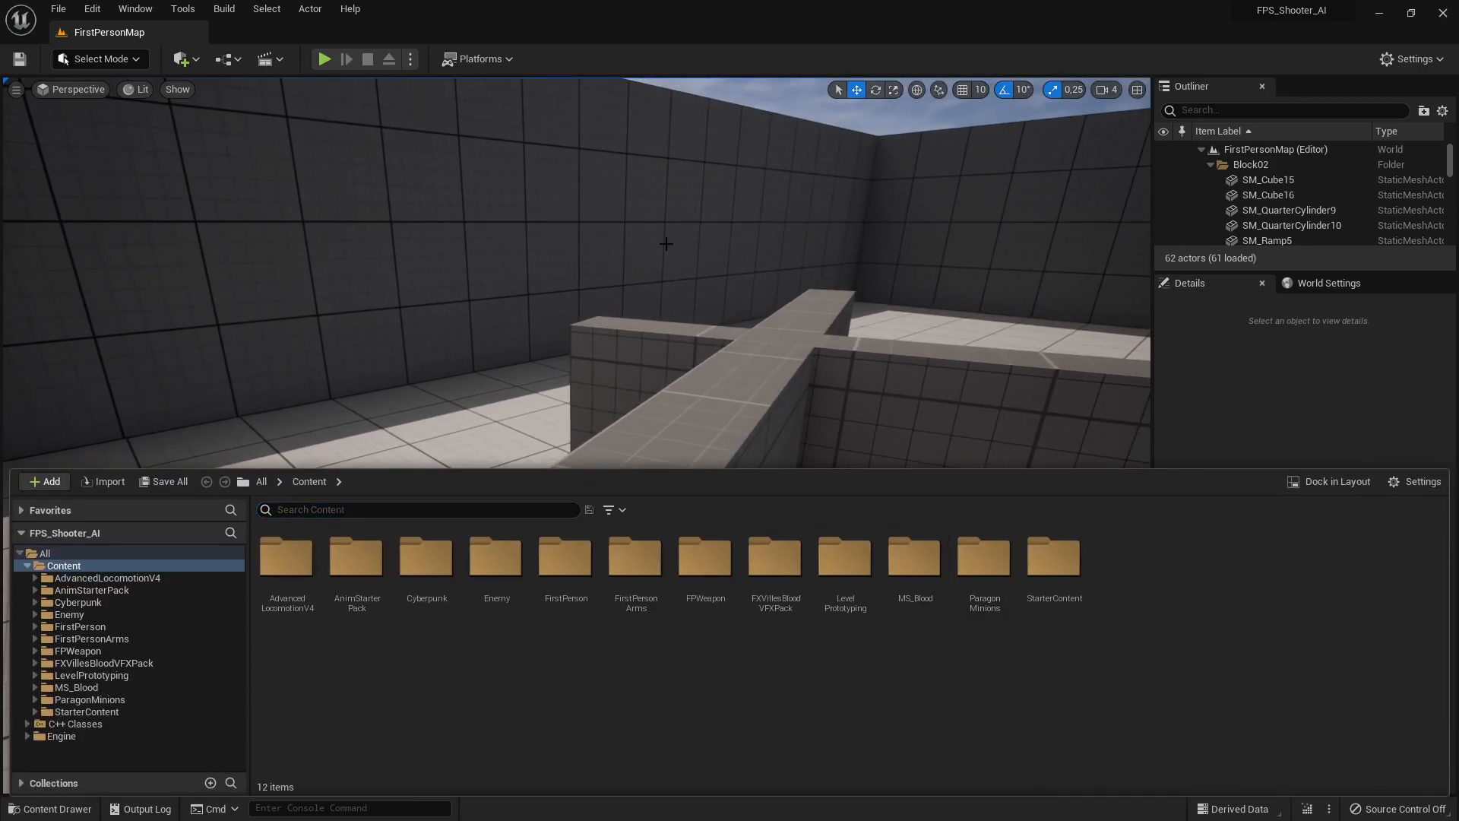
pyautogui.click(269, 58)
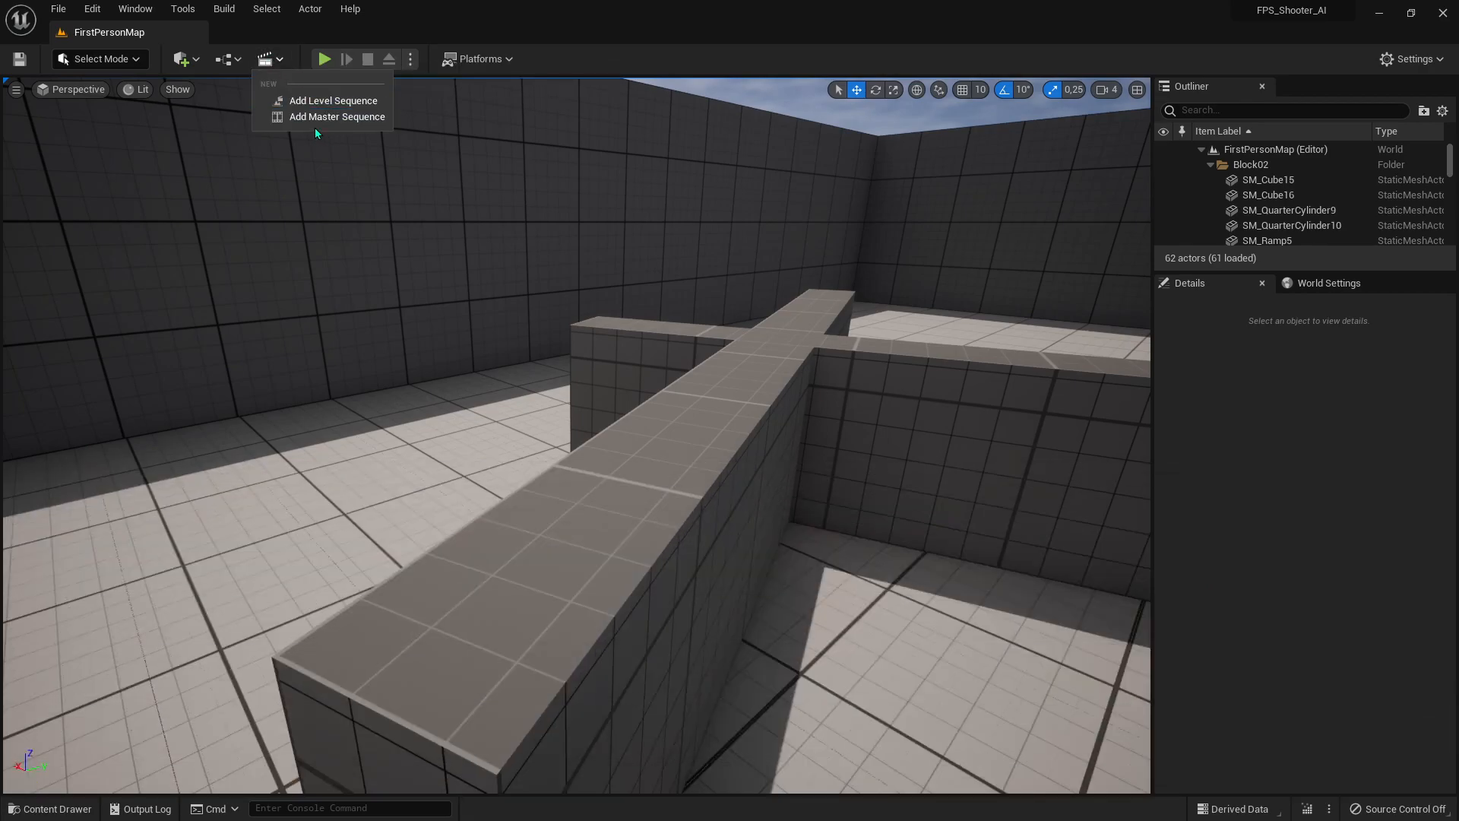
pyautogui.click(332, 100)
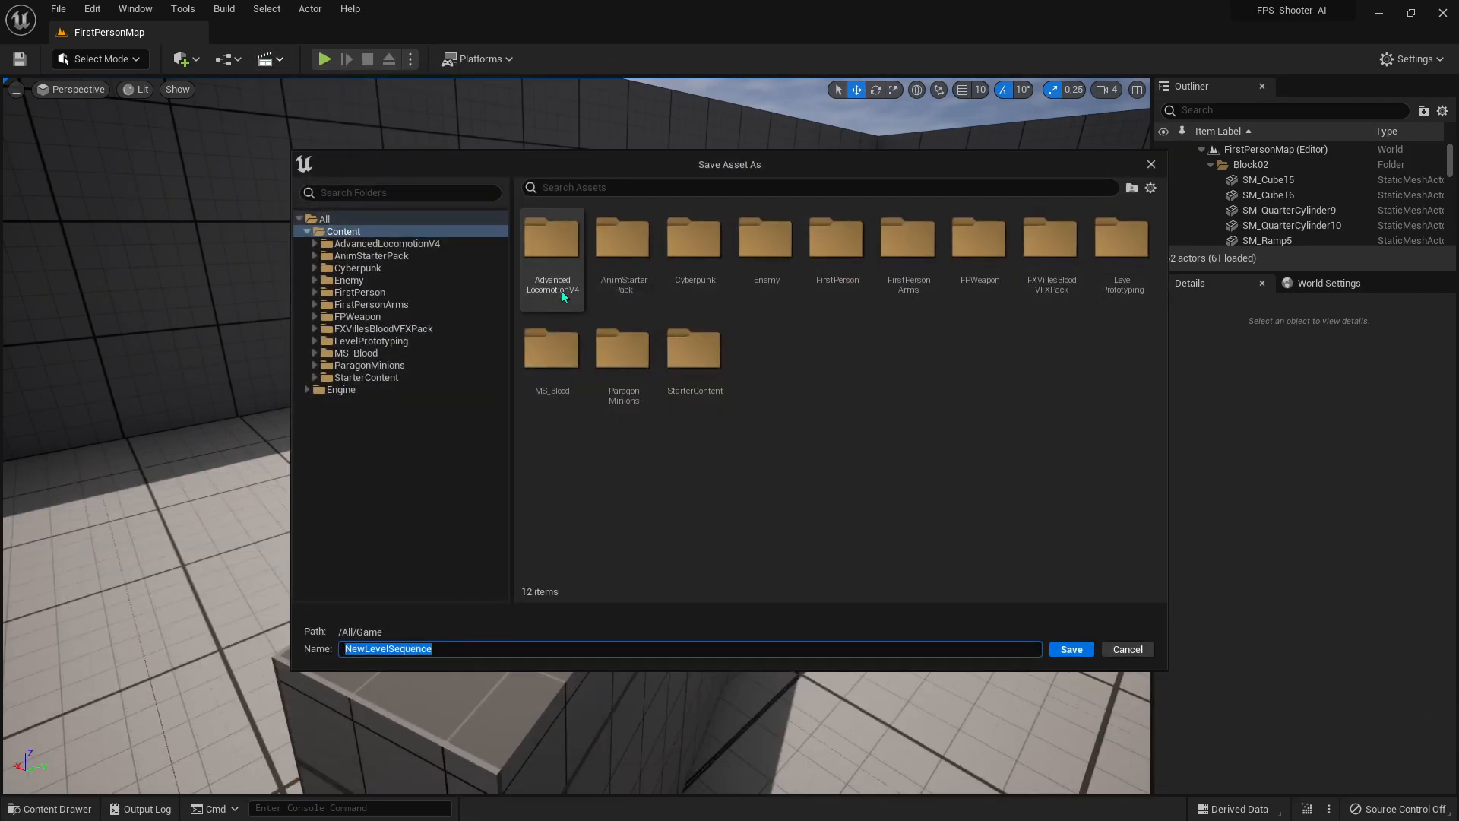
pyautogui.click(1070, 649)
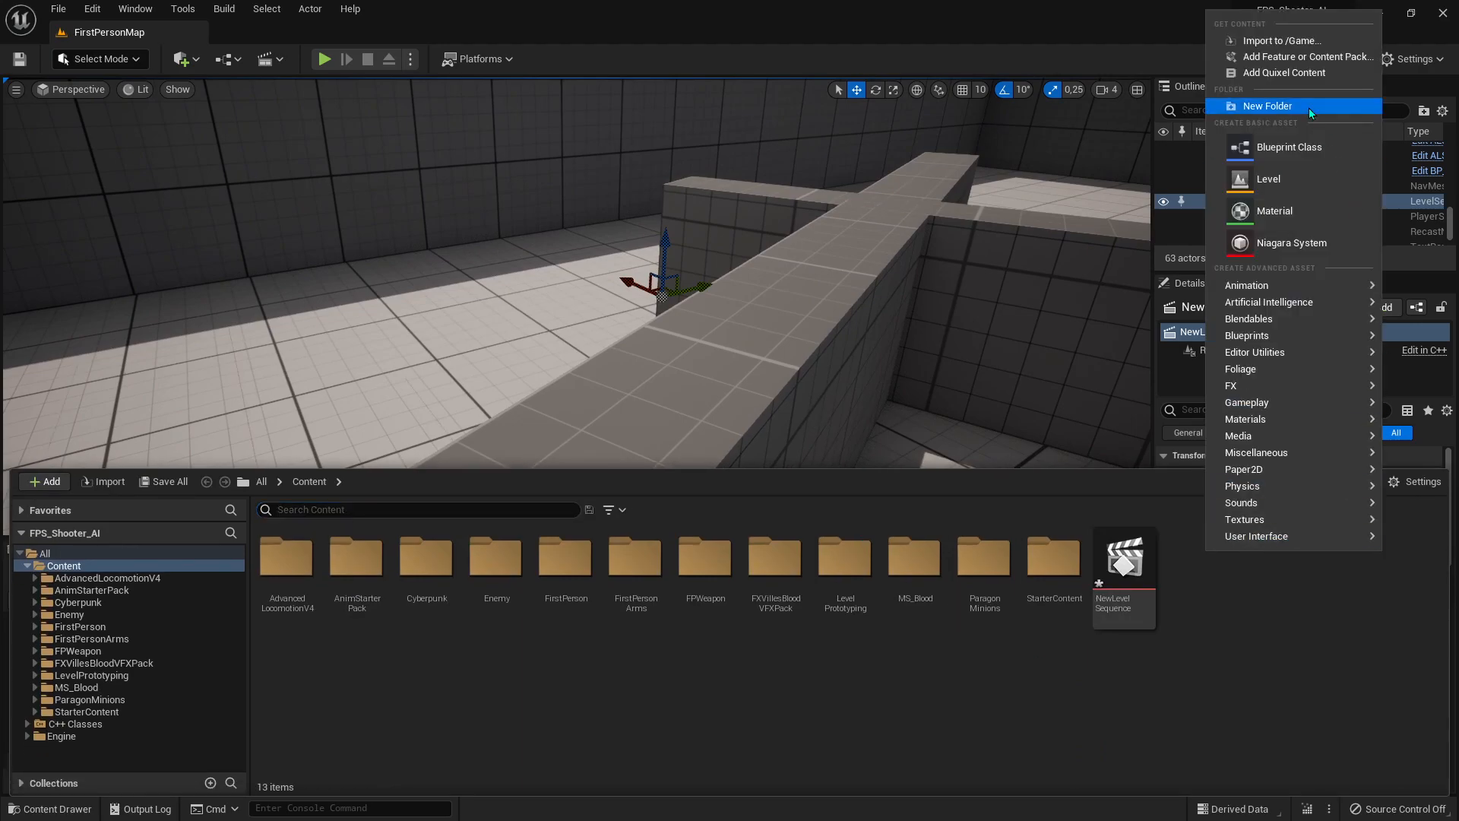
pyautogui.moveTo(1286, 149)
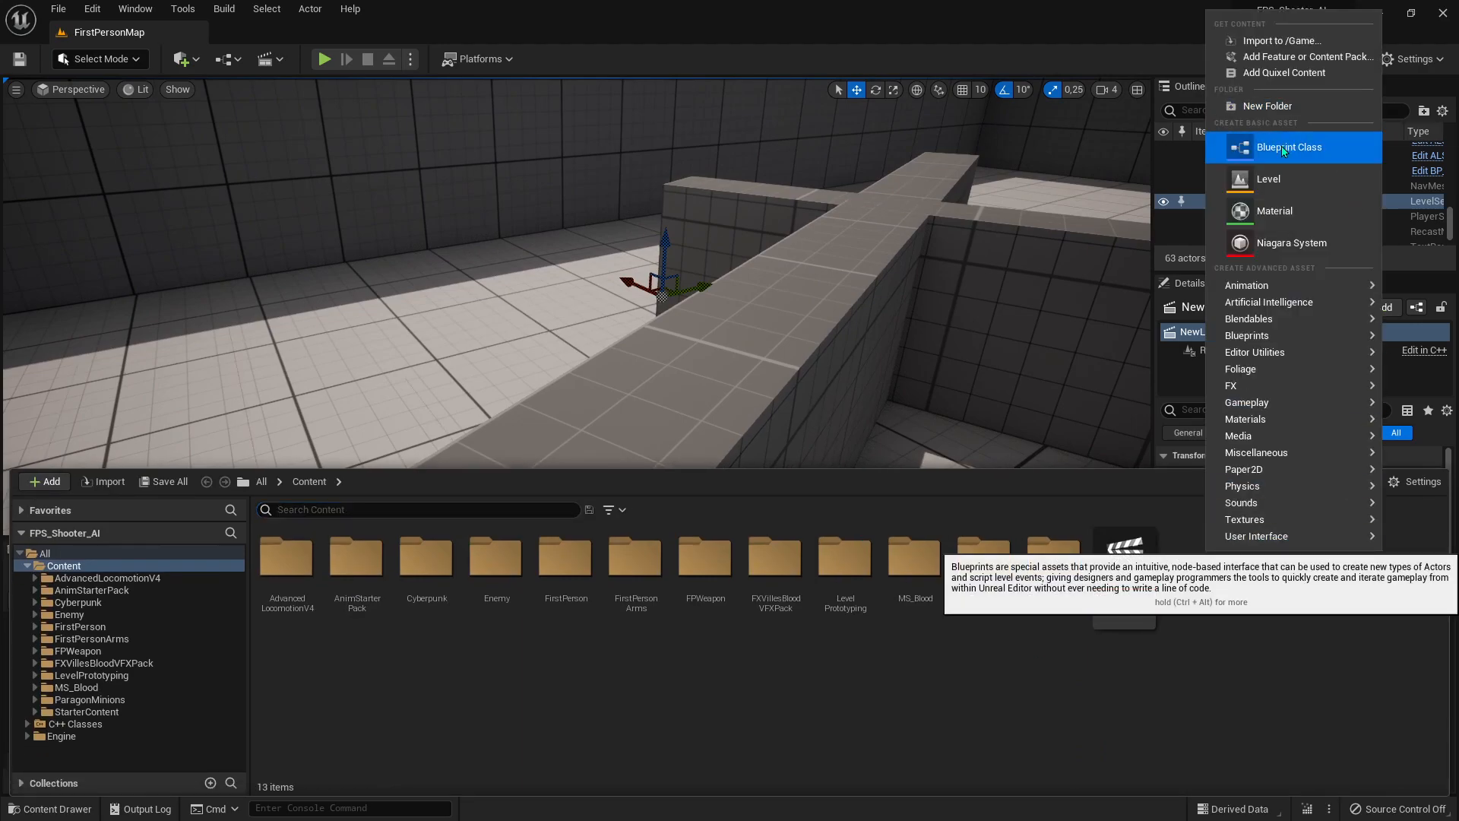
pyautogui.click(1289, 147)
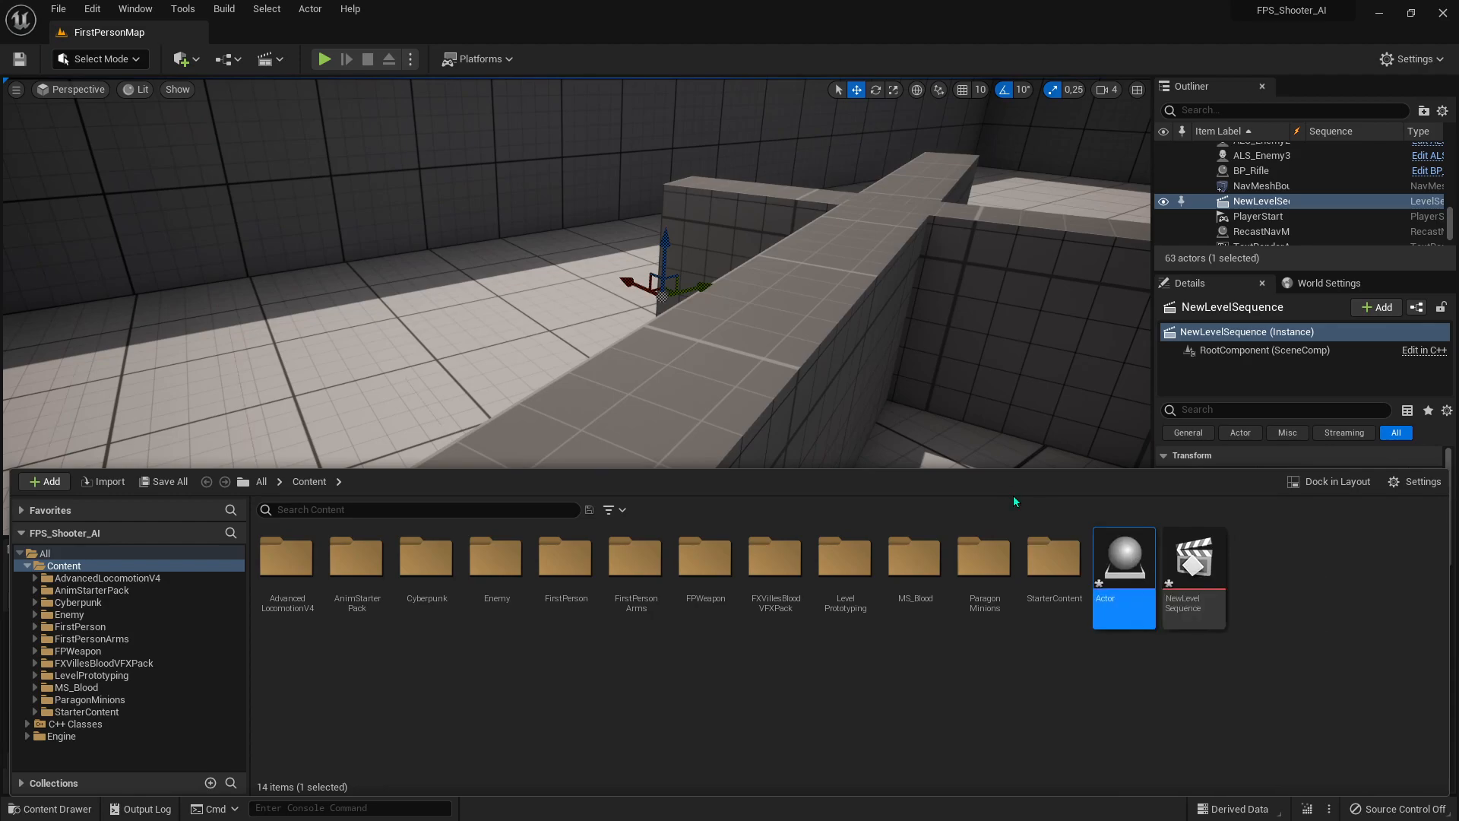
# - Add a Niagara Particle System component to the Actor Blueprint
pyautogui.doubleClick(1124, 558)
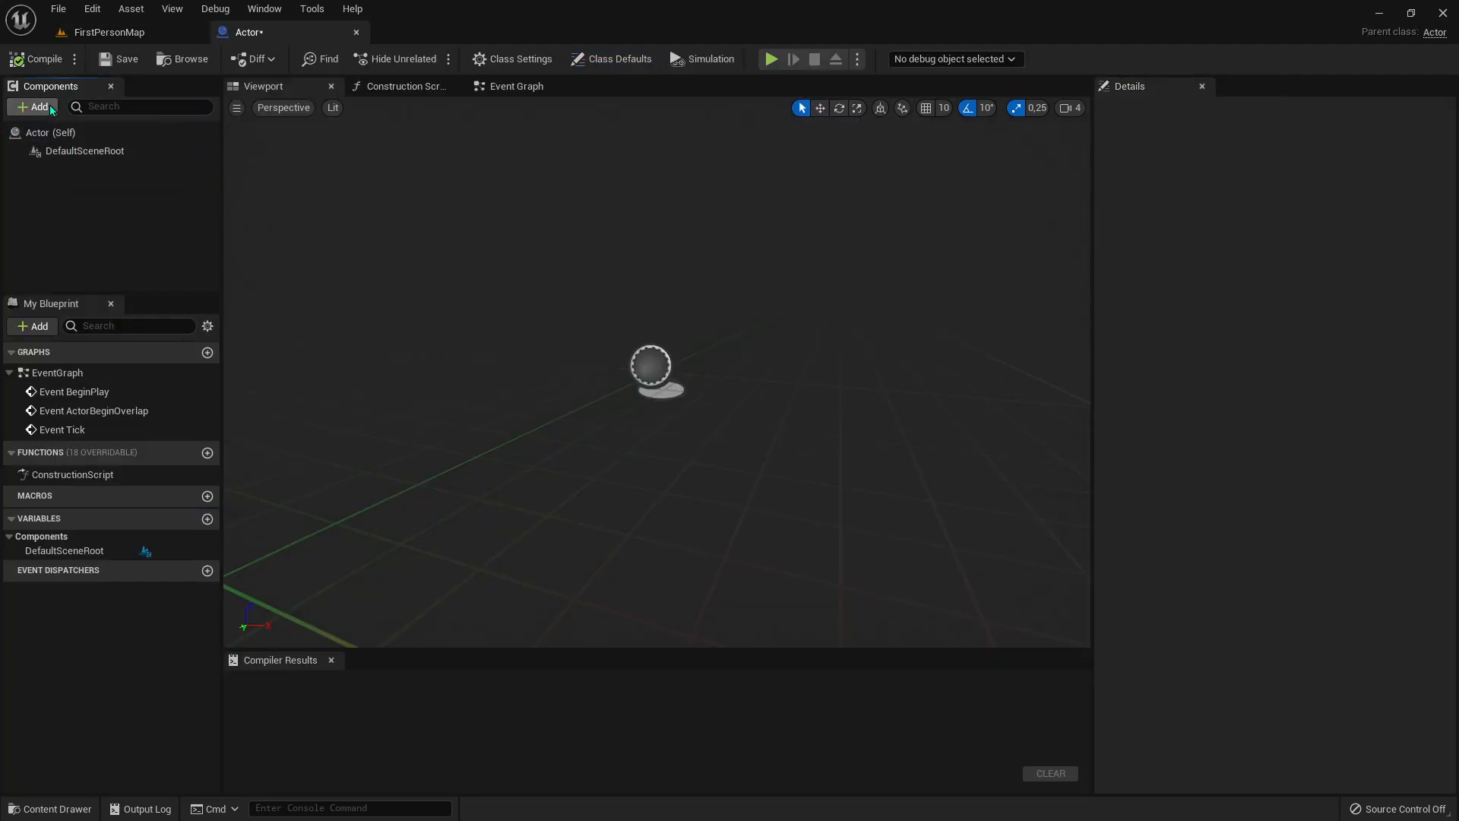
pyautogui.click(33, 106)
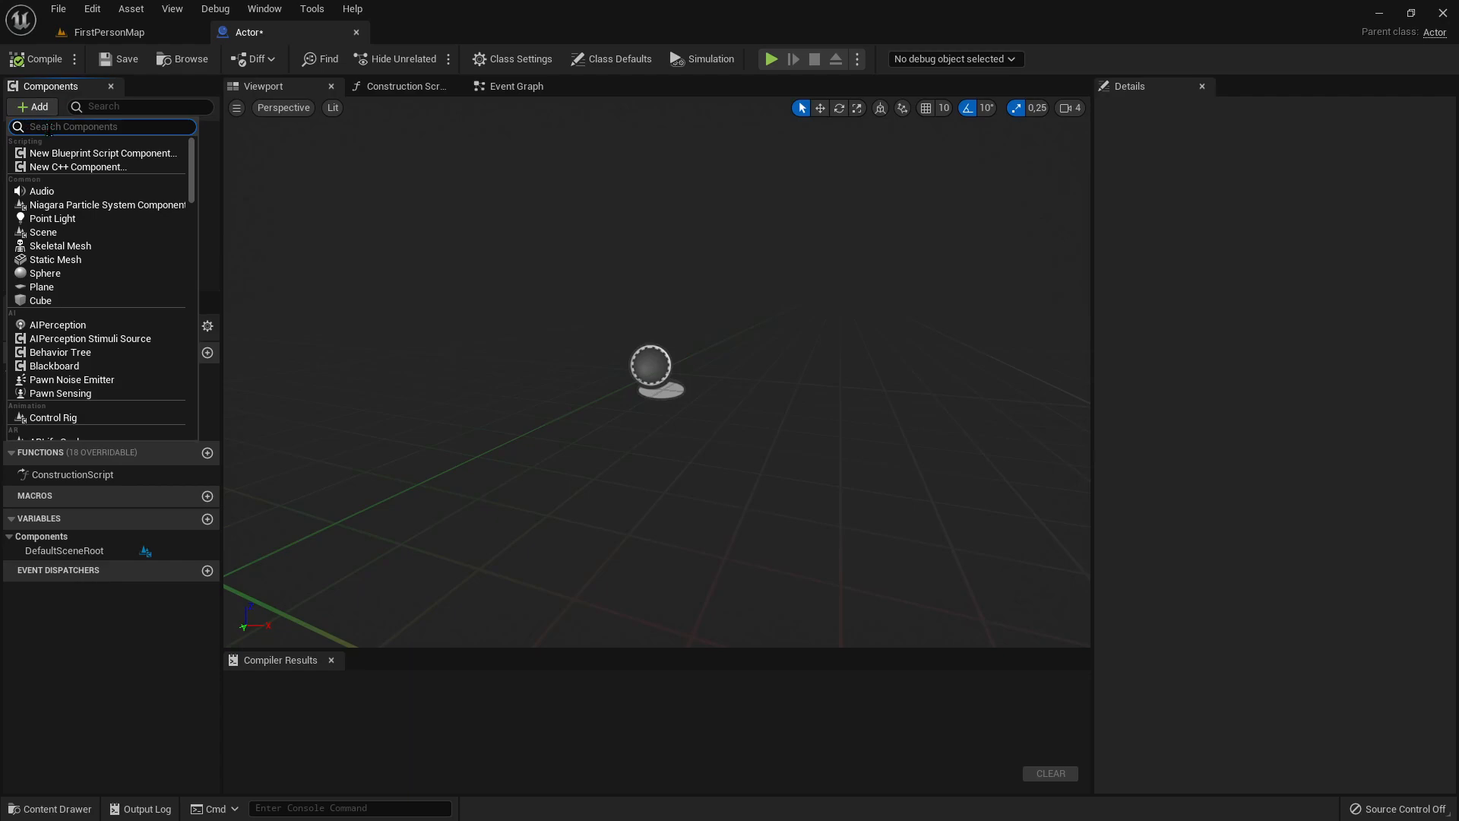
pyautogui.write('niagar')
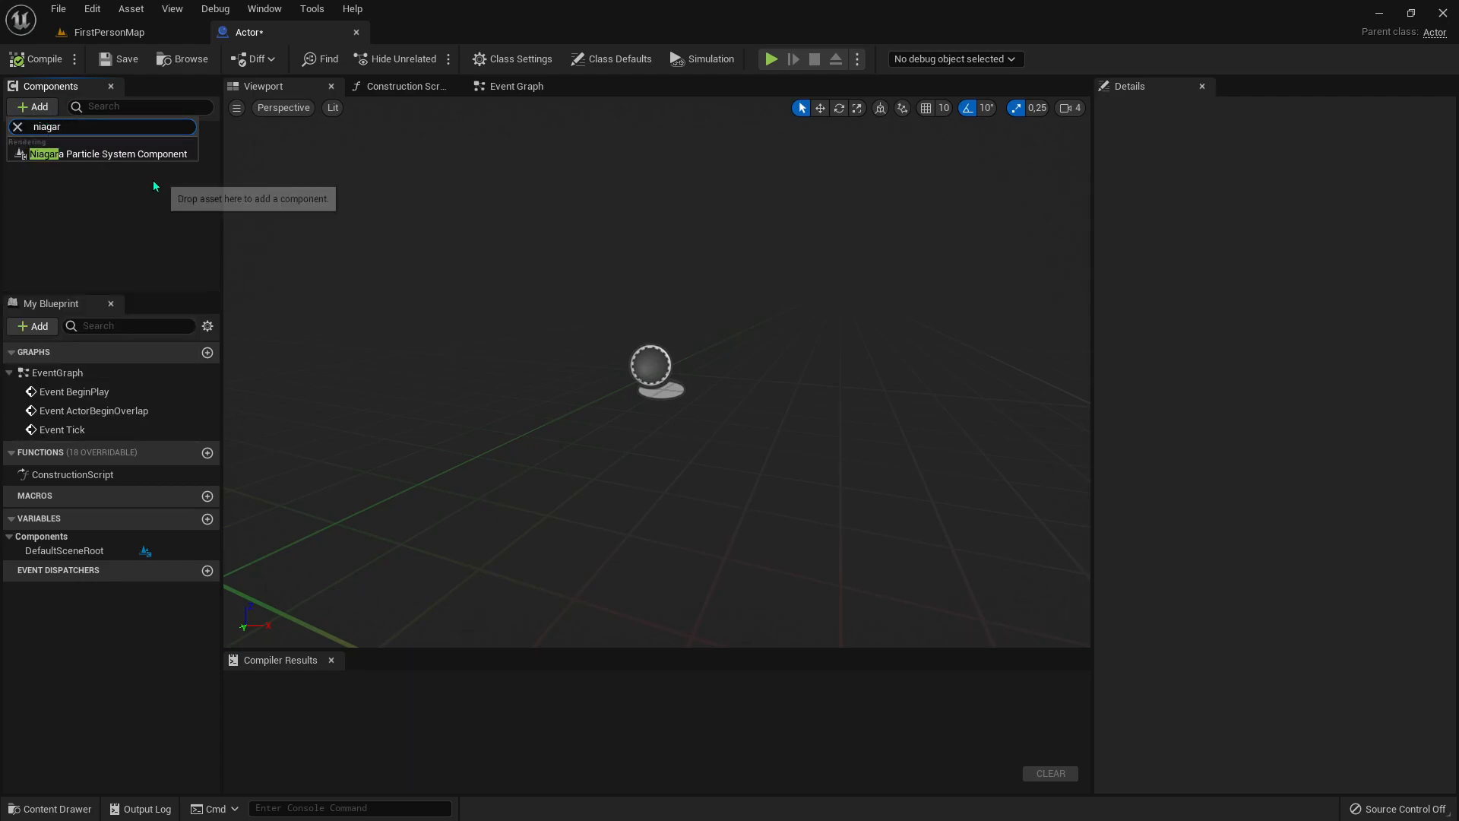
pyautogui.click(102, 154)
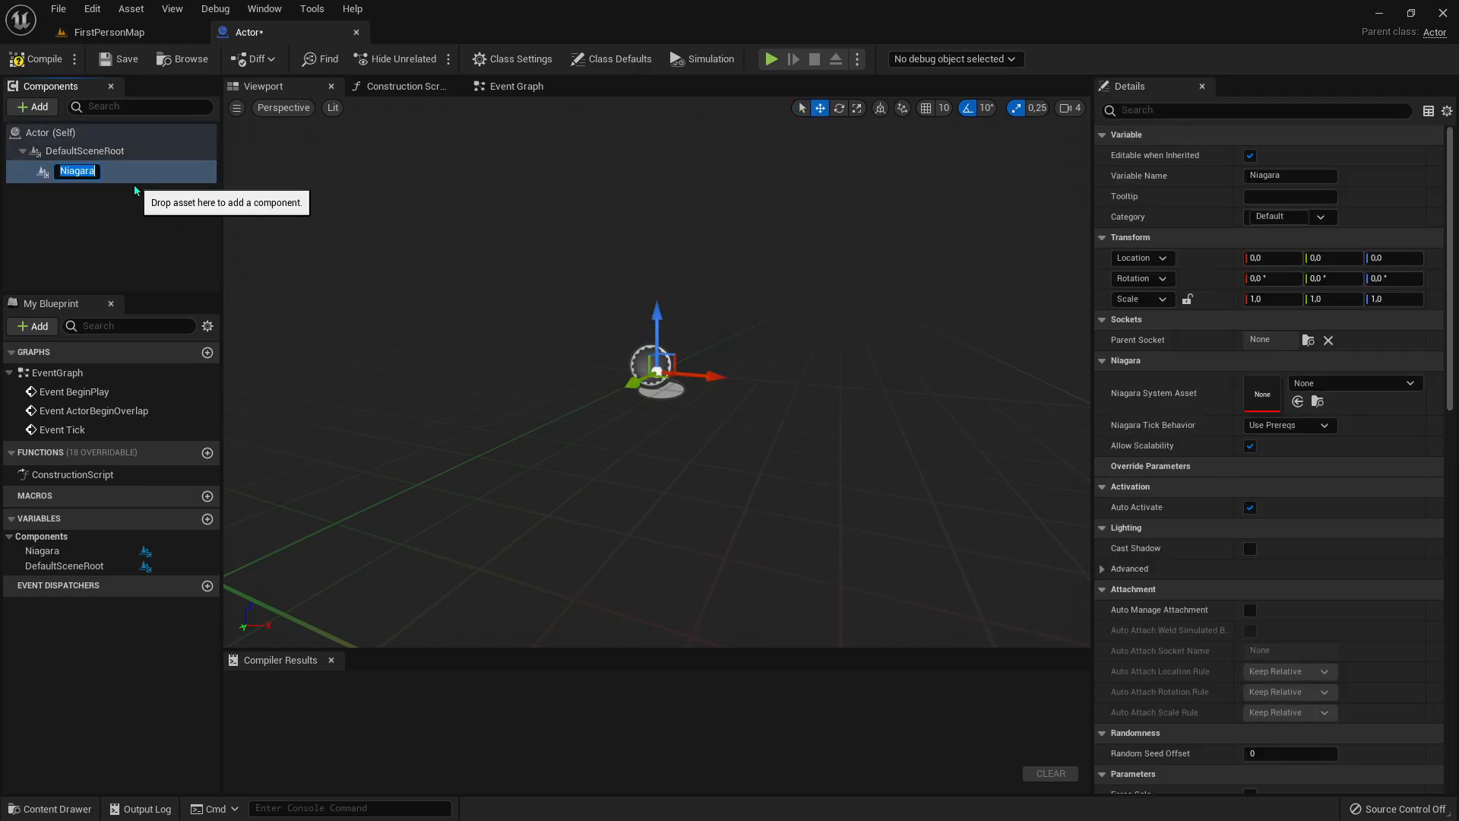
# - Rename the component Blood, assign NS_Blood_BulletHit, and compile the Blueprint
pyautogui.write('Bl')
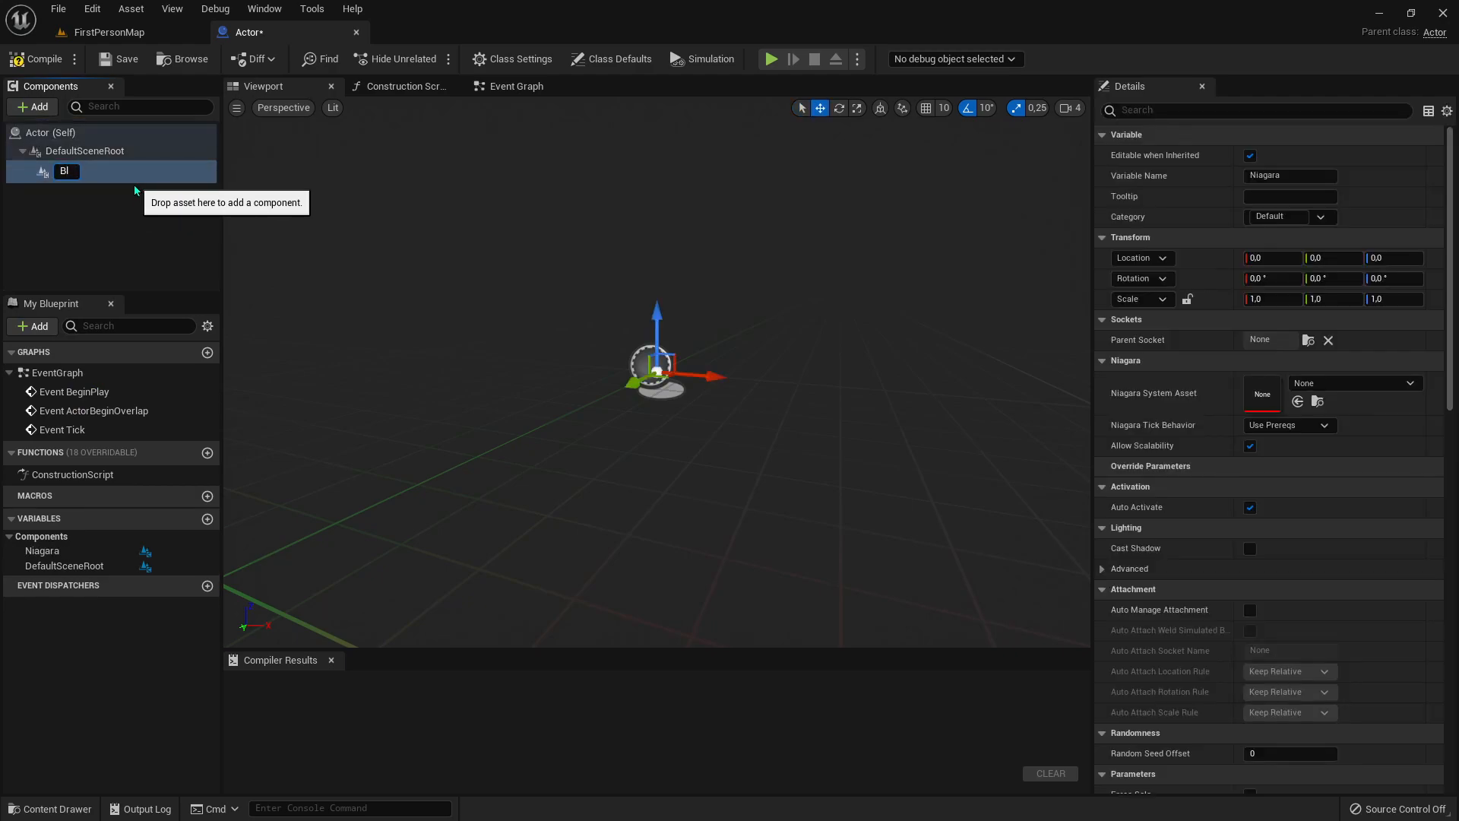
pyautogui.write('Blood')
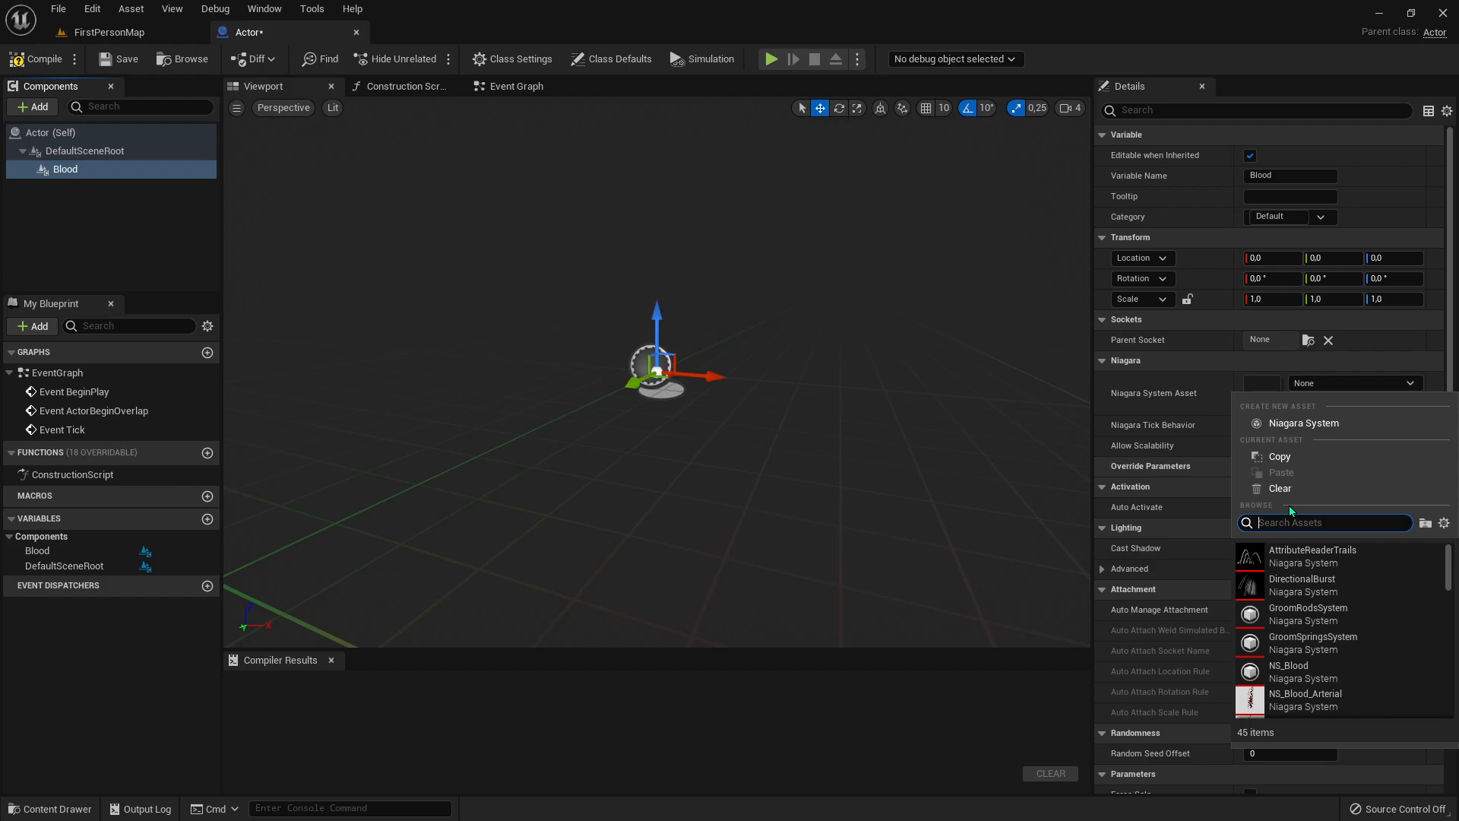
pyautogui.write('bul')
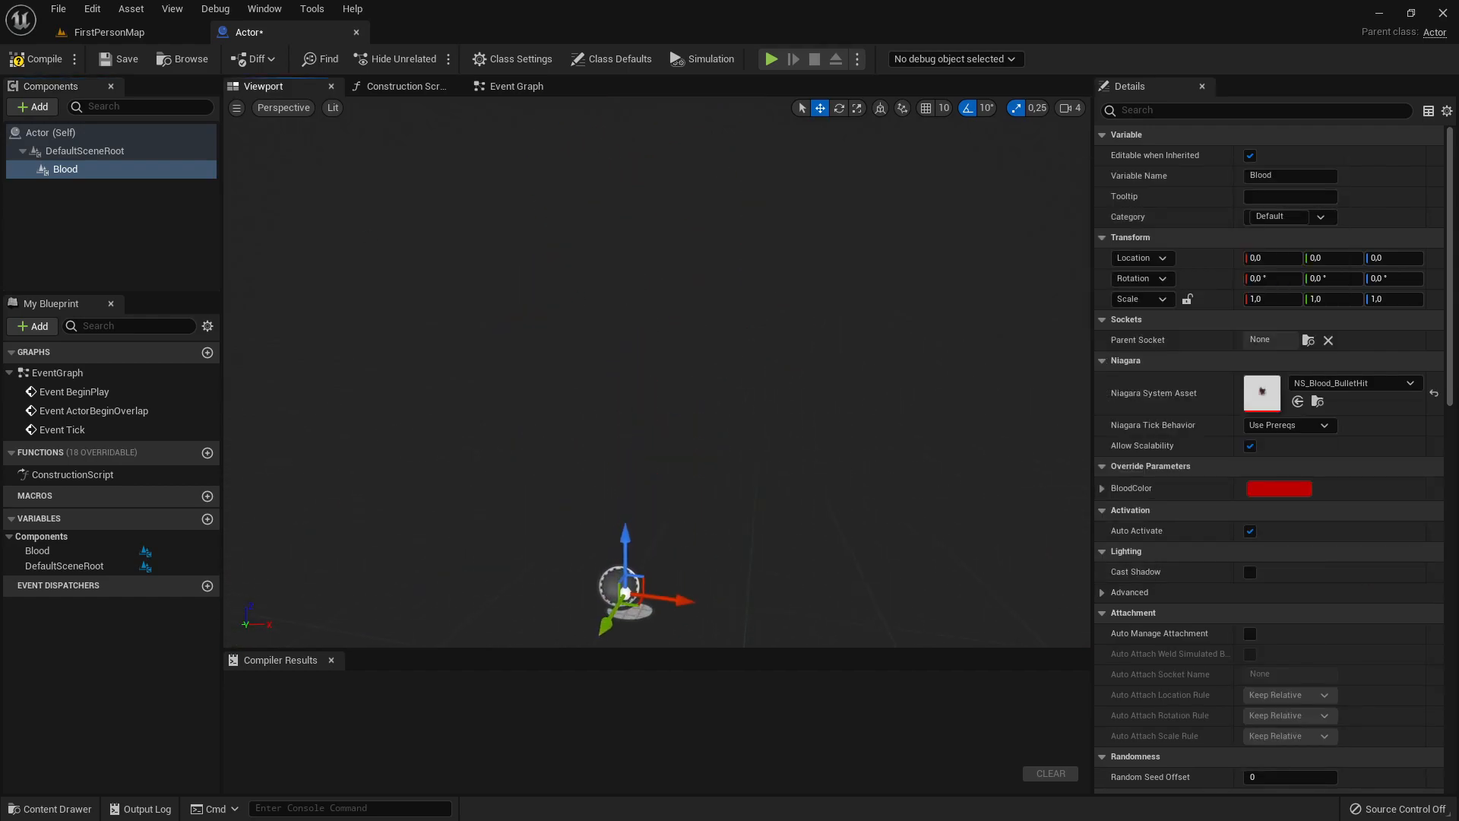
pyautogui.click(37, 59)
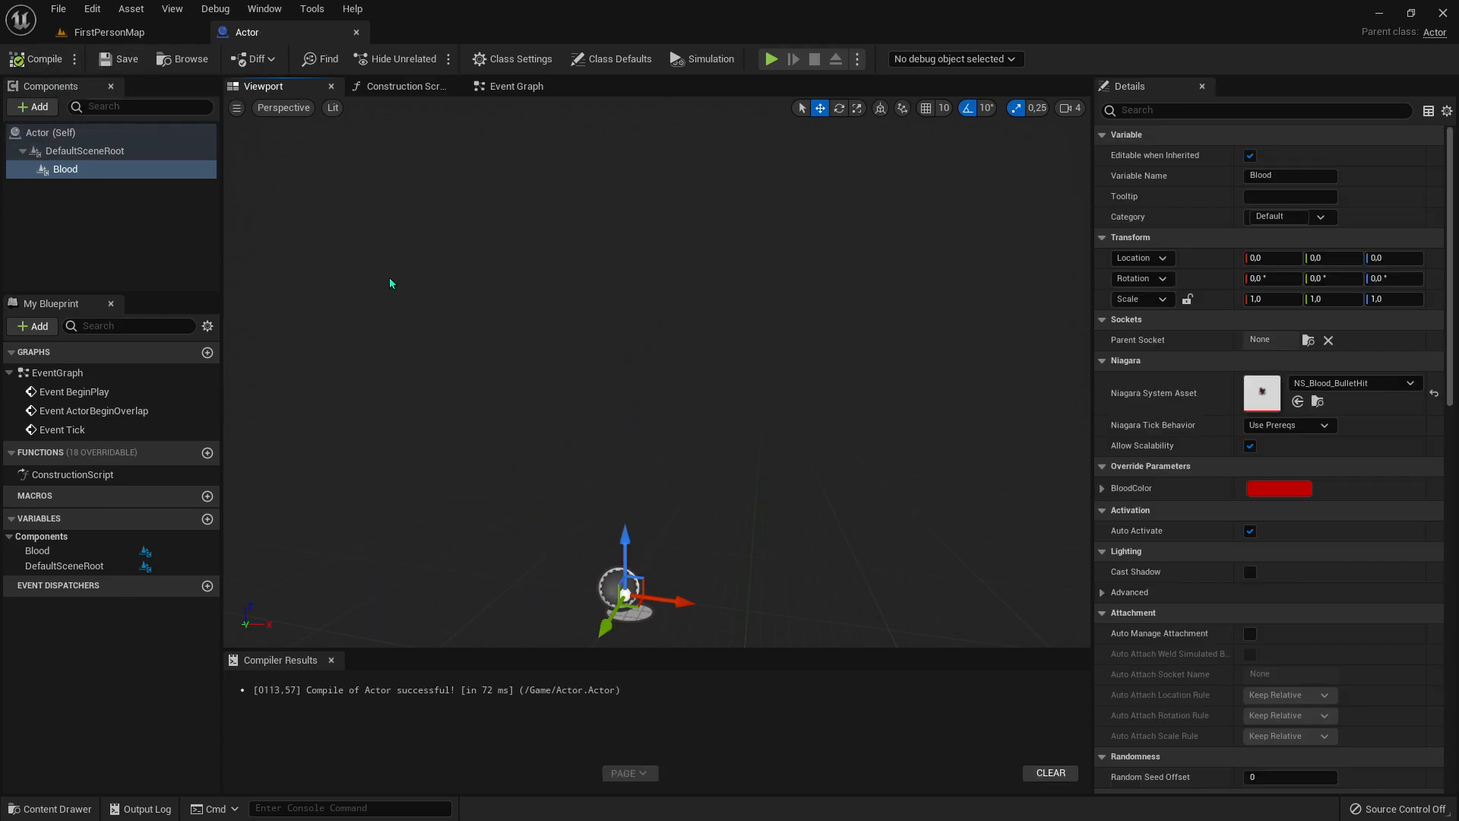
pyautogui.moveTo(288, 33)
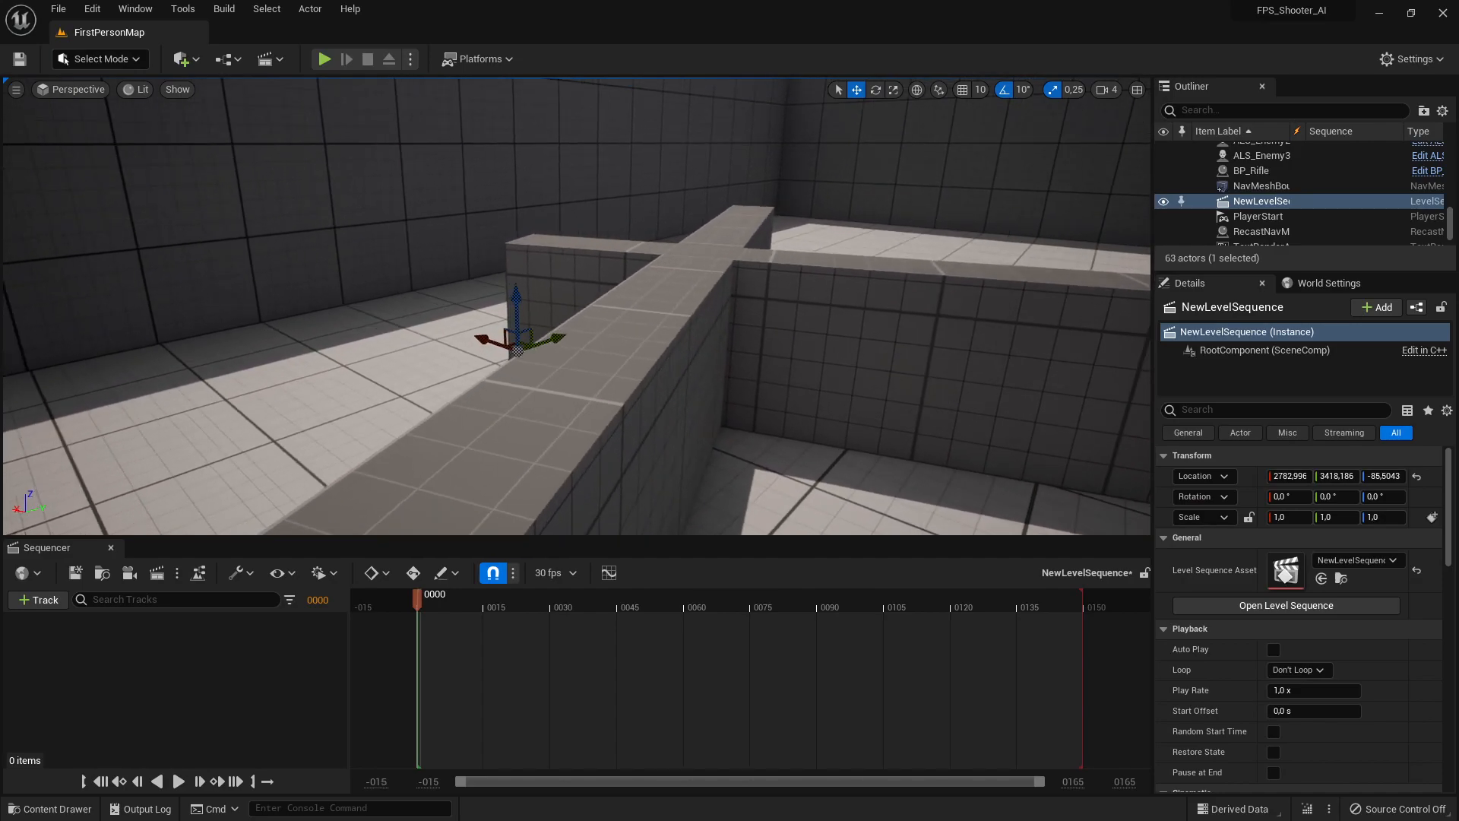
# - Reopen the Content Drawer to fetch the Actor Blueprint for the level
pyautogui.click(47, 809)
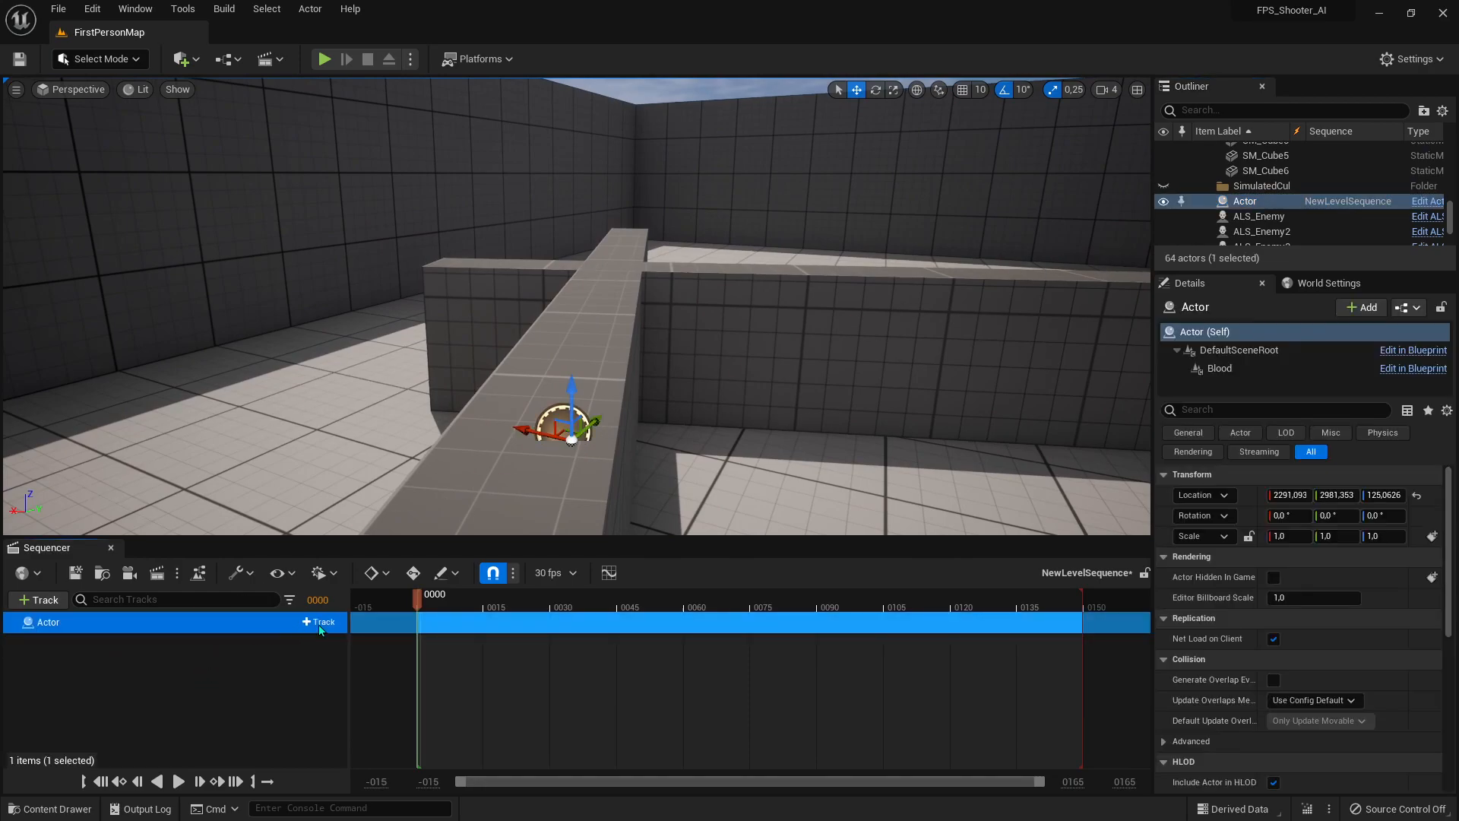
# - Add the Blood component as a track under the Actor in NewLevelSequence
pyautogui.click(319, 622)
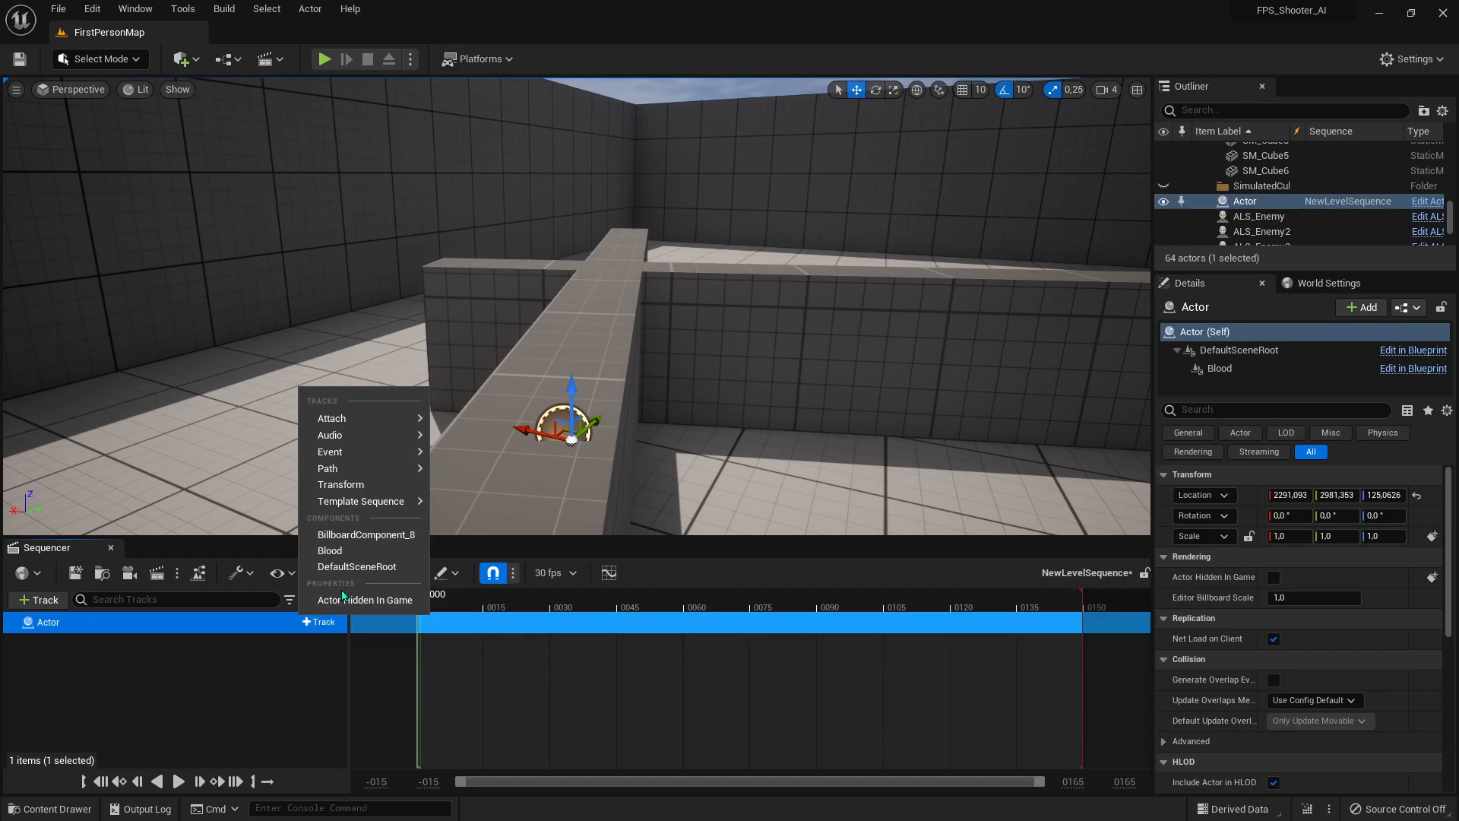
pyautogui.moveTo(330, 550)
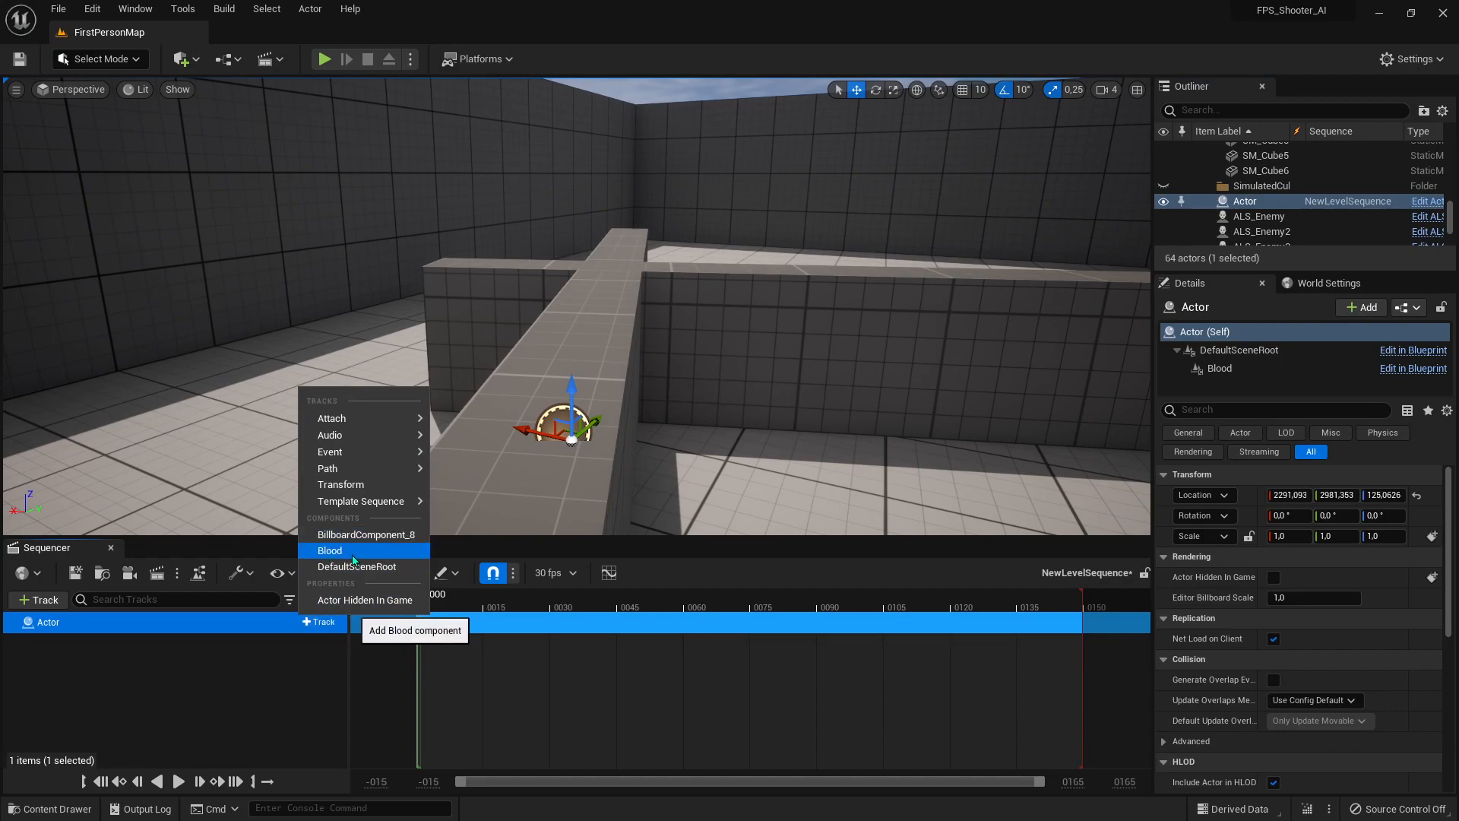
pyautogui.click(330, 550)
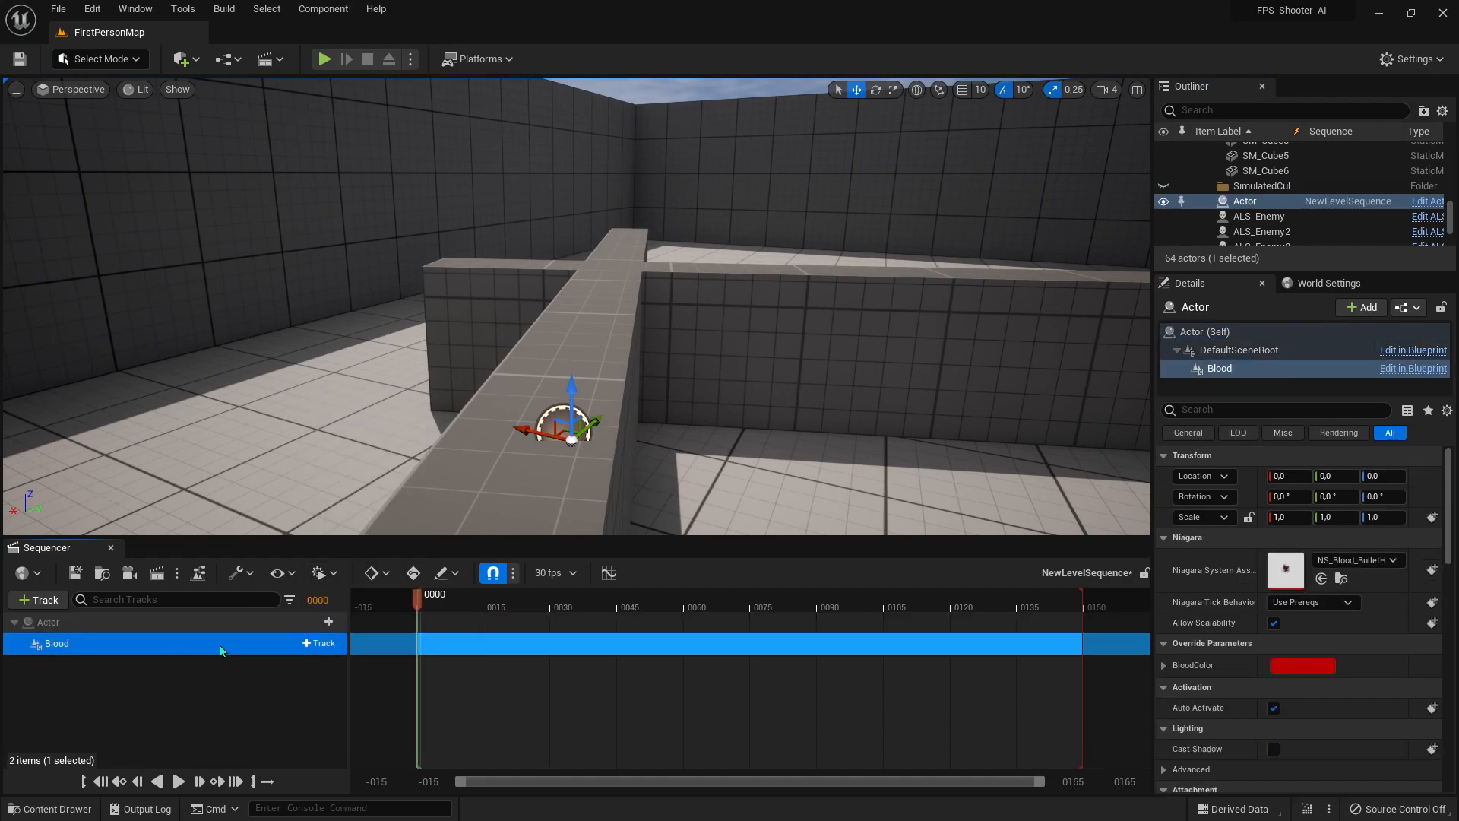
# - Give Blood an Event Trigger track and a Niagara System Life Cycle track, selecting Events
pyautogui.click(319, 643)
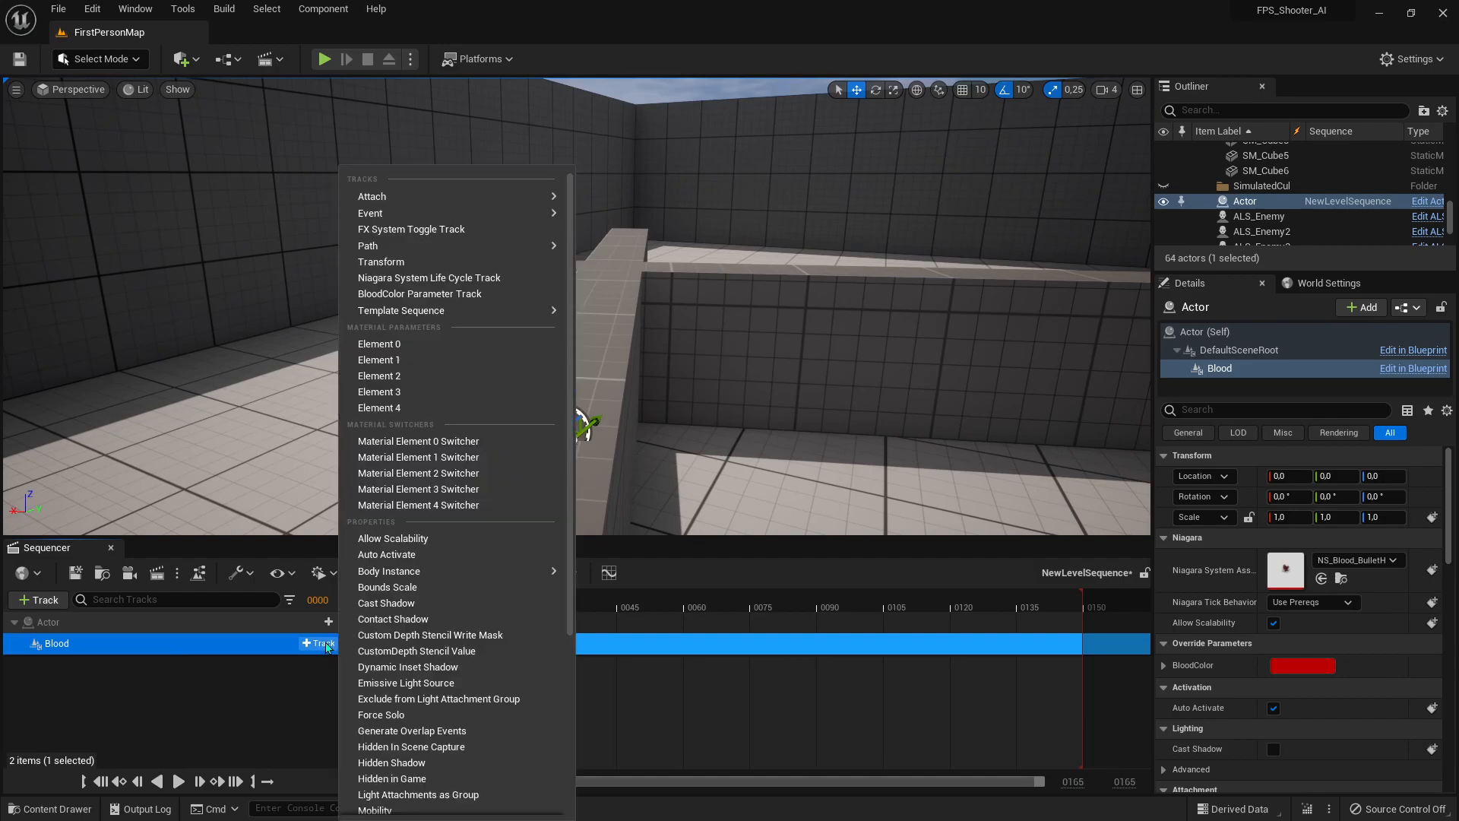
pyautogui.moveTo(419, 235)
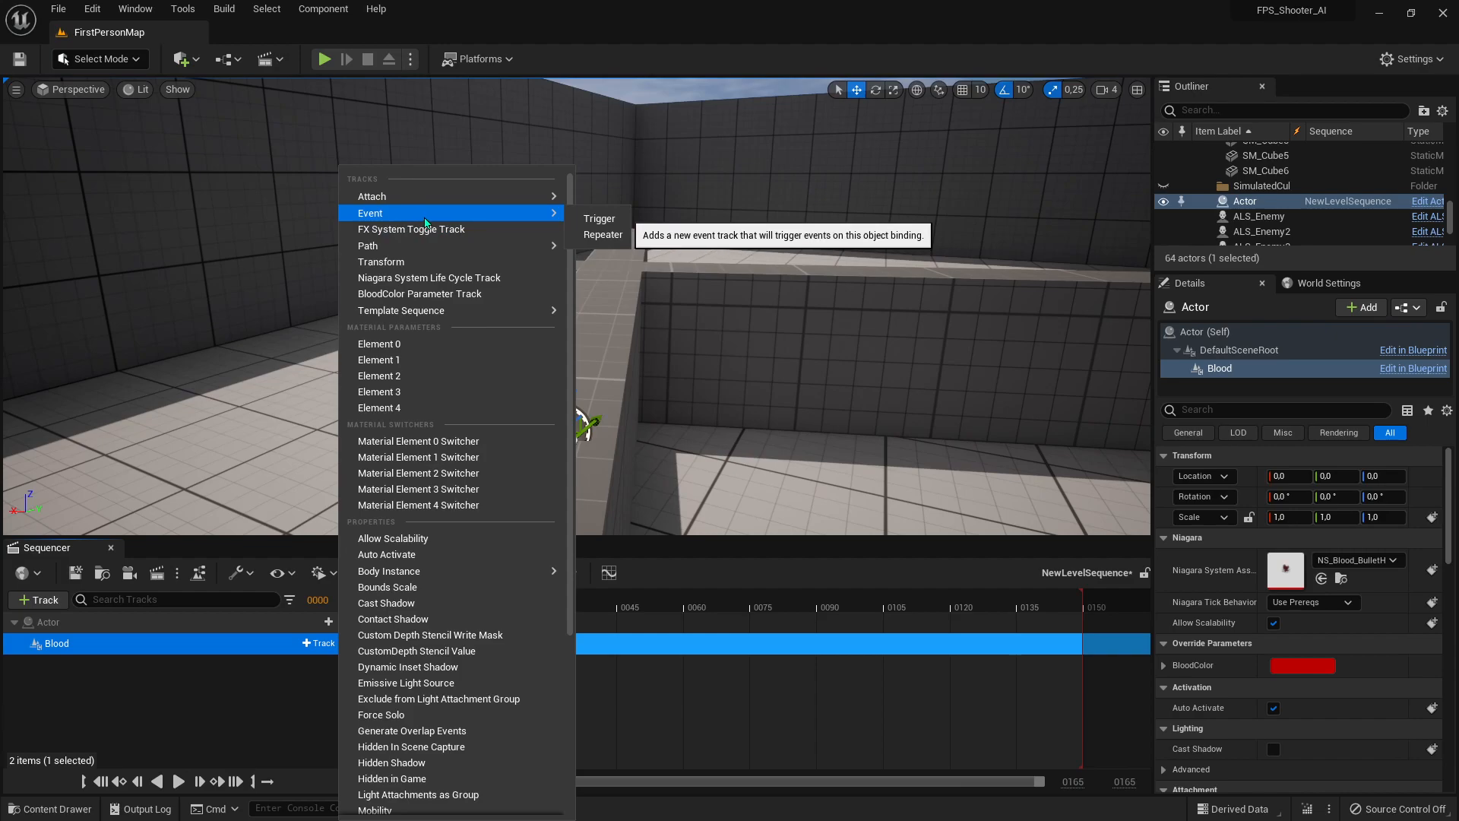
pyautogui.moveTo(599, 220)
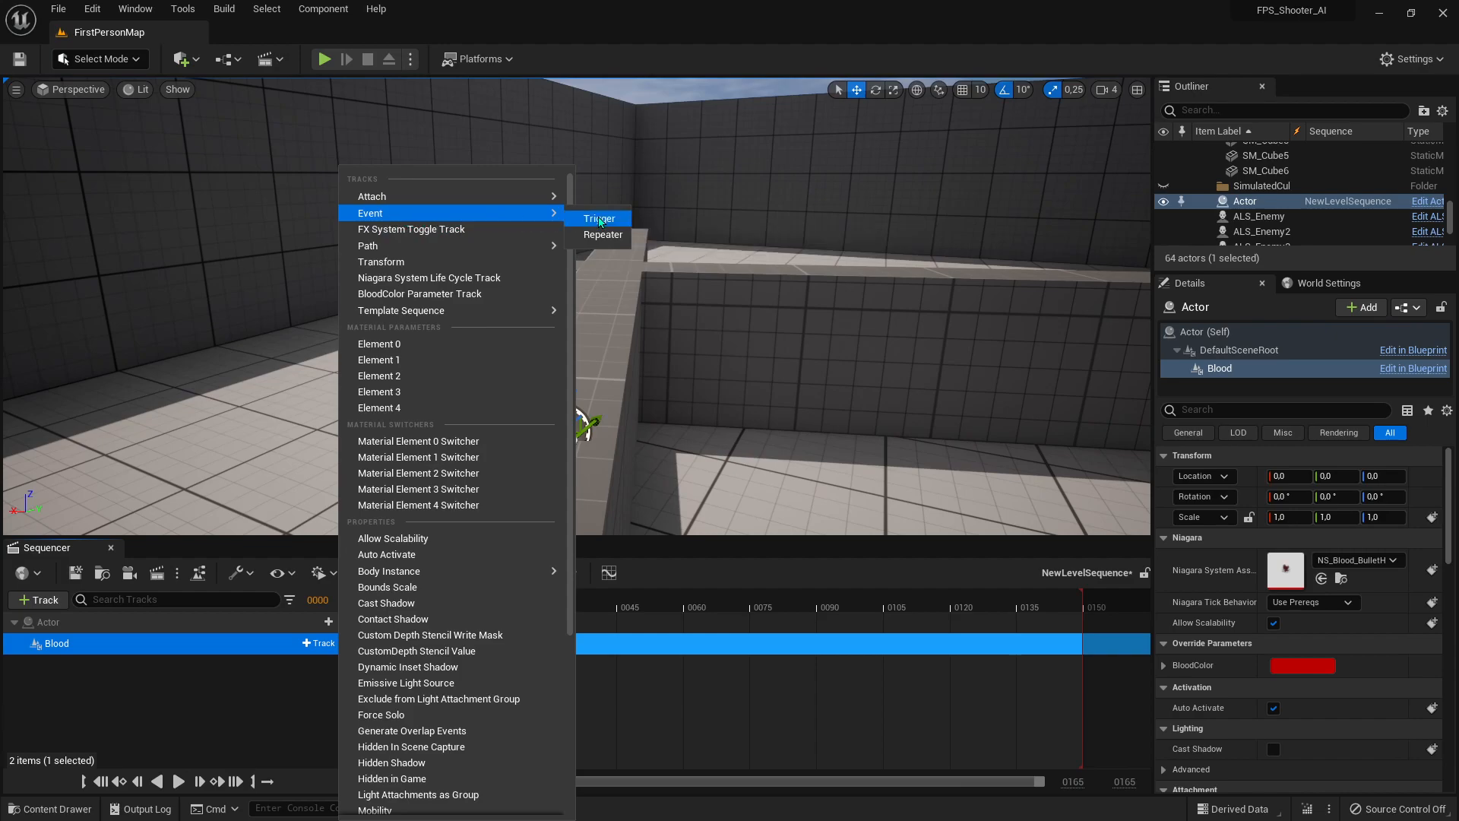
pyautogui.click(599, 218)
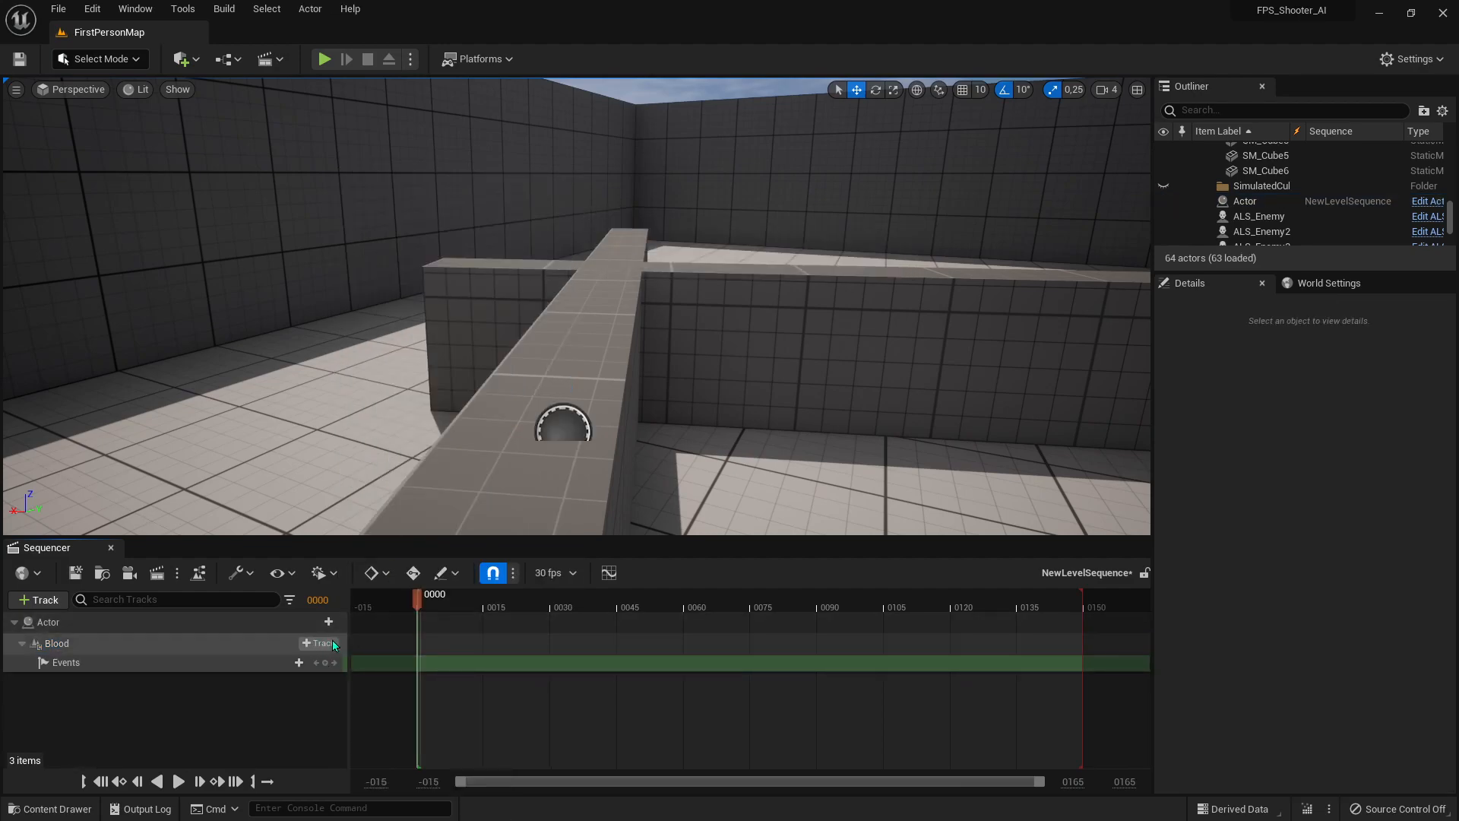
pyautogui.click(316, 643)
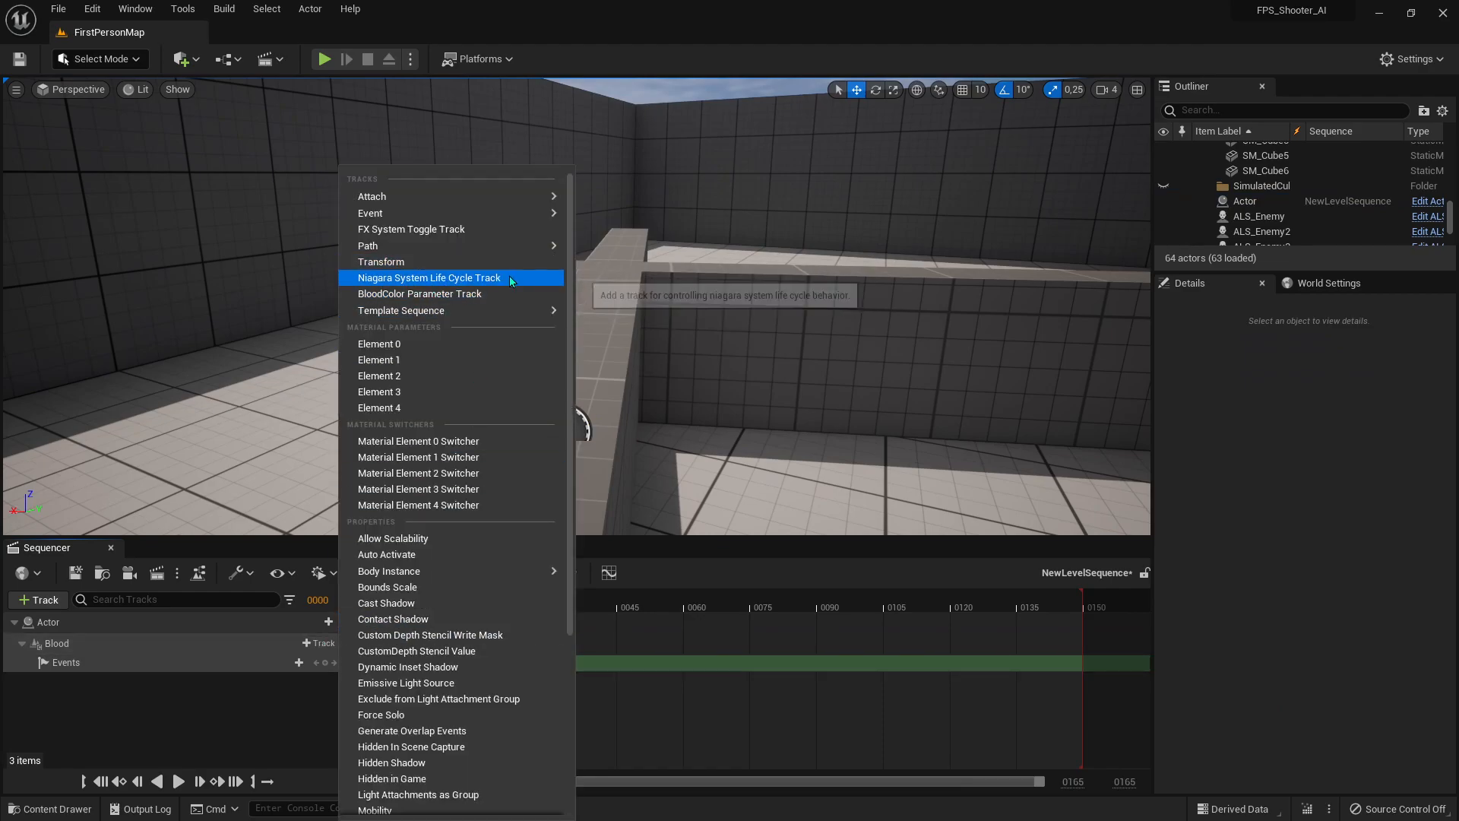
pyautogui.click(429, 277)
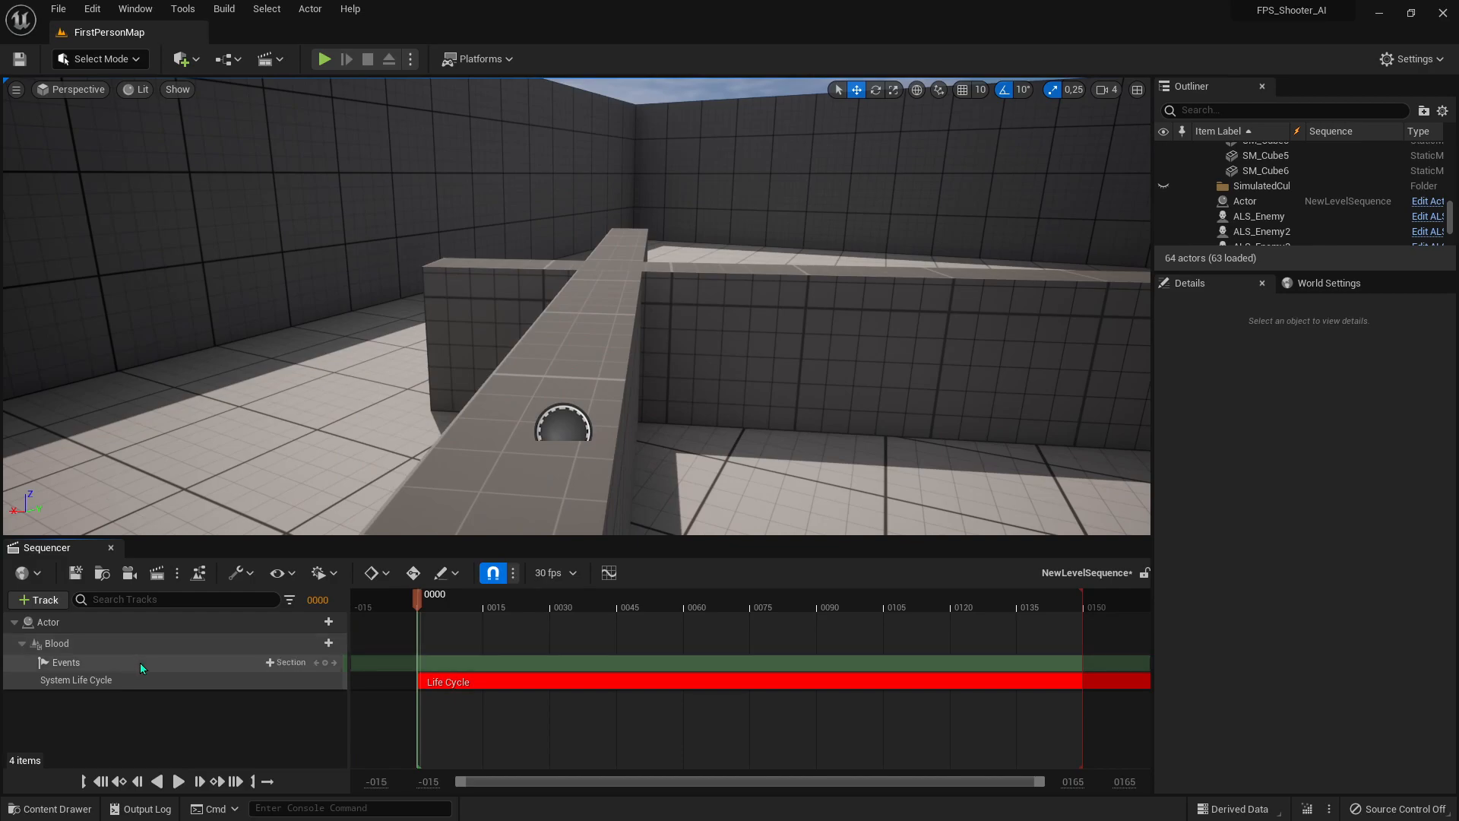
pyautogui.click(66, 662)
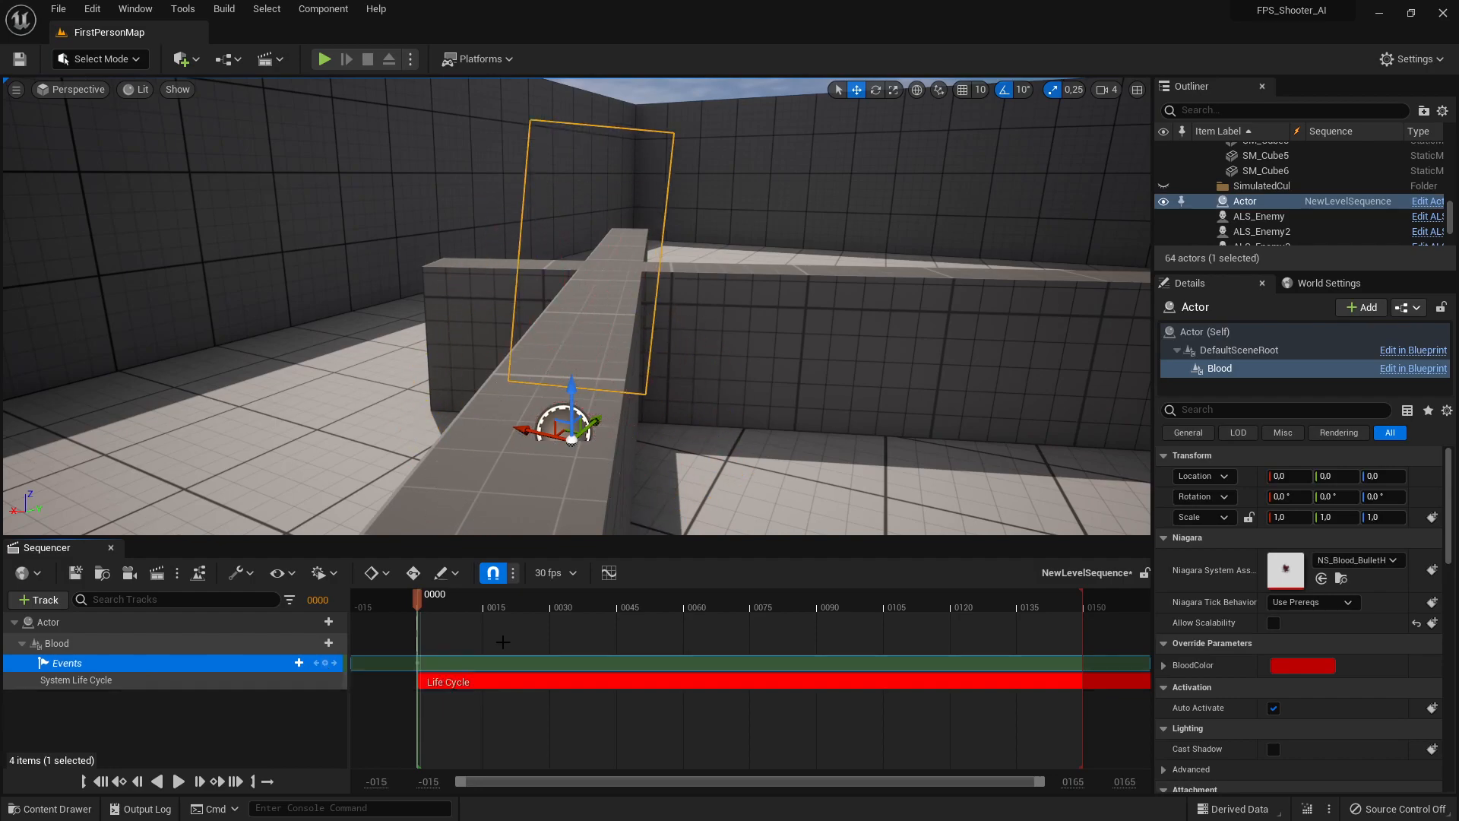
# - Quick-bind the event key to a new Blood_Event_0 event calling Set Paused
pyautogui.rightClick(419, 662)
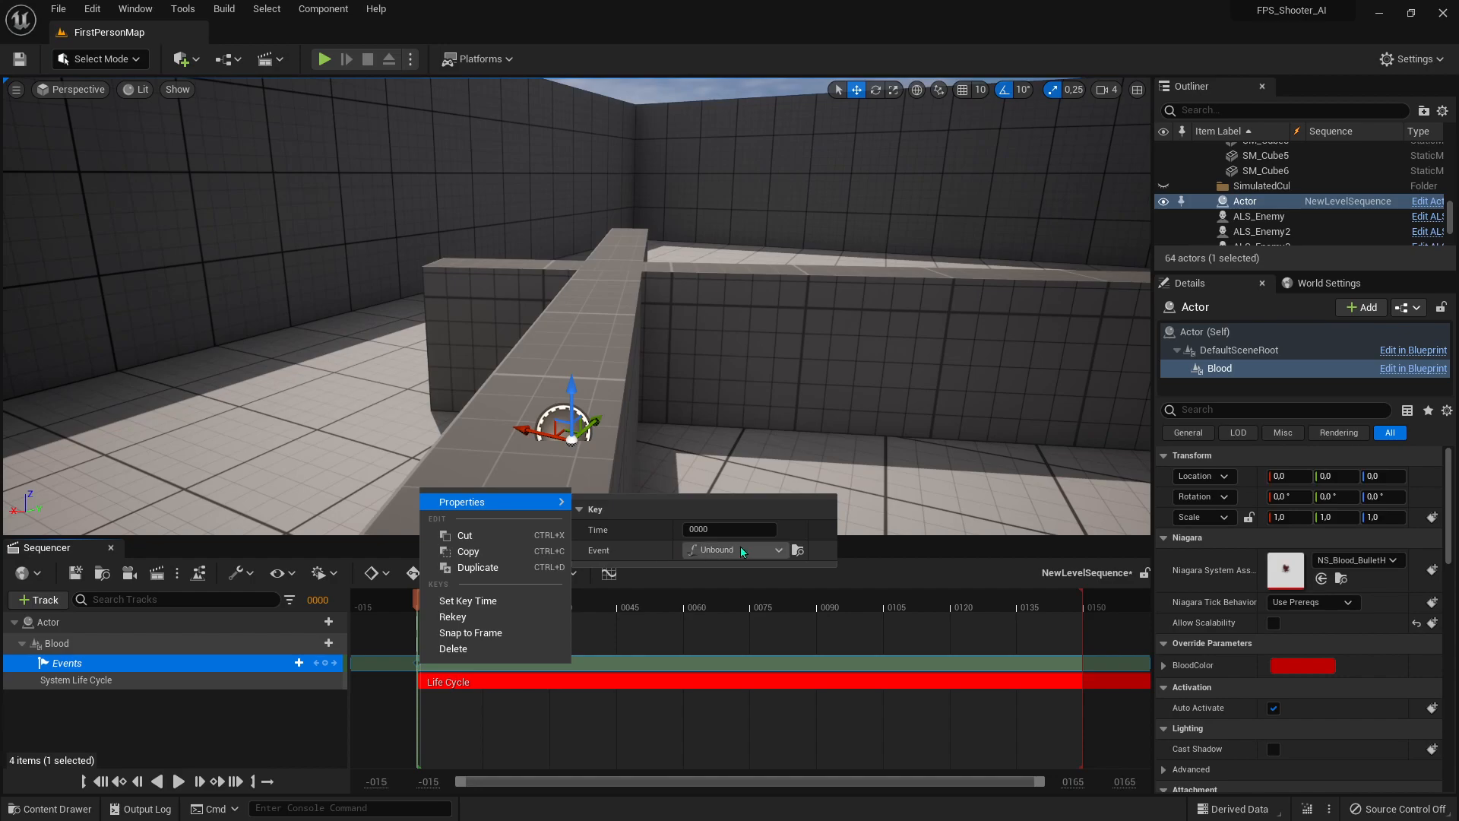
pyautogui.click(736, 550)
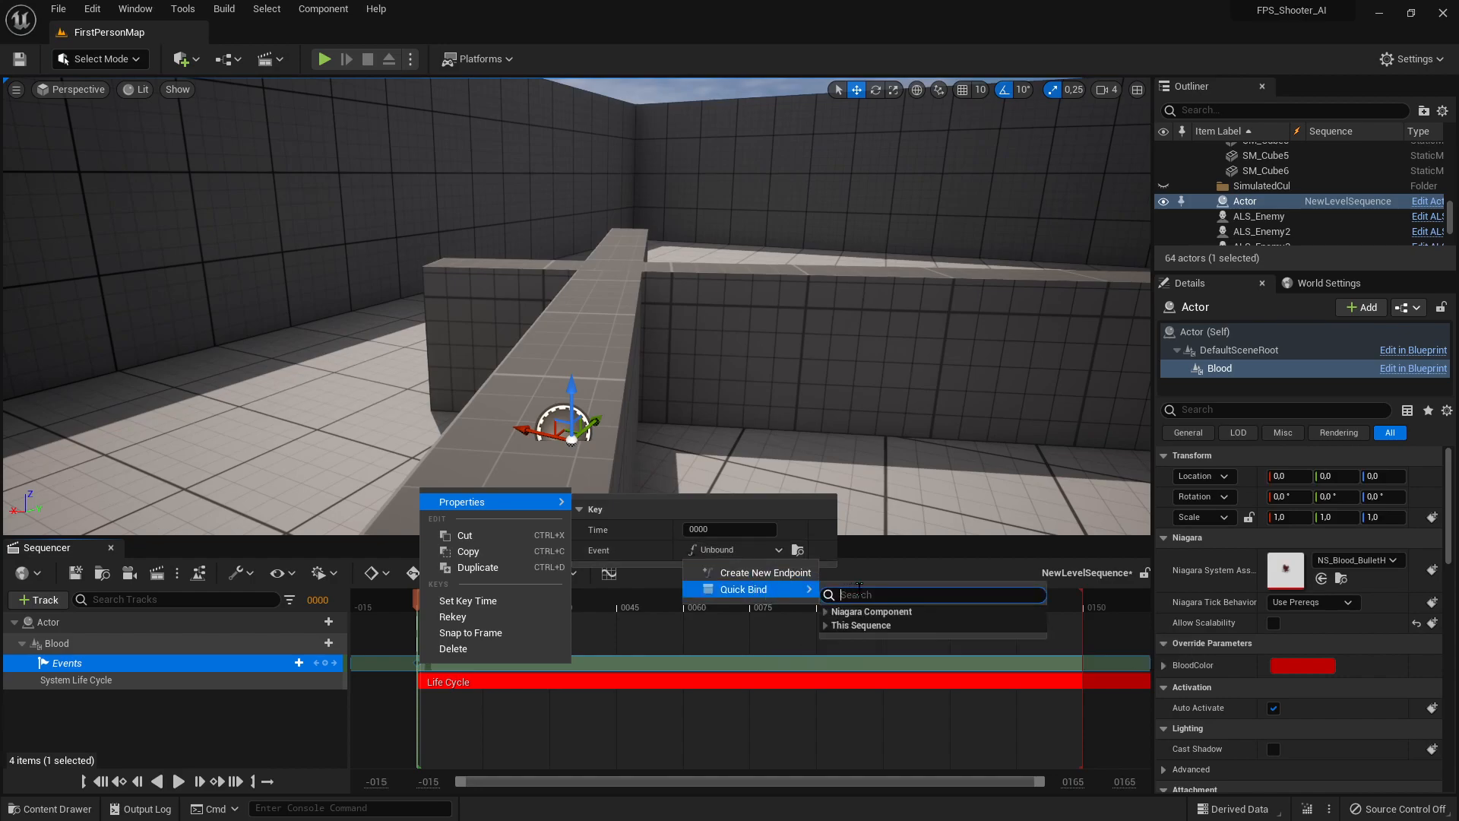
pyautogui.write('pau')
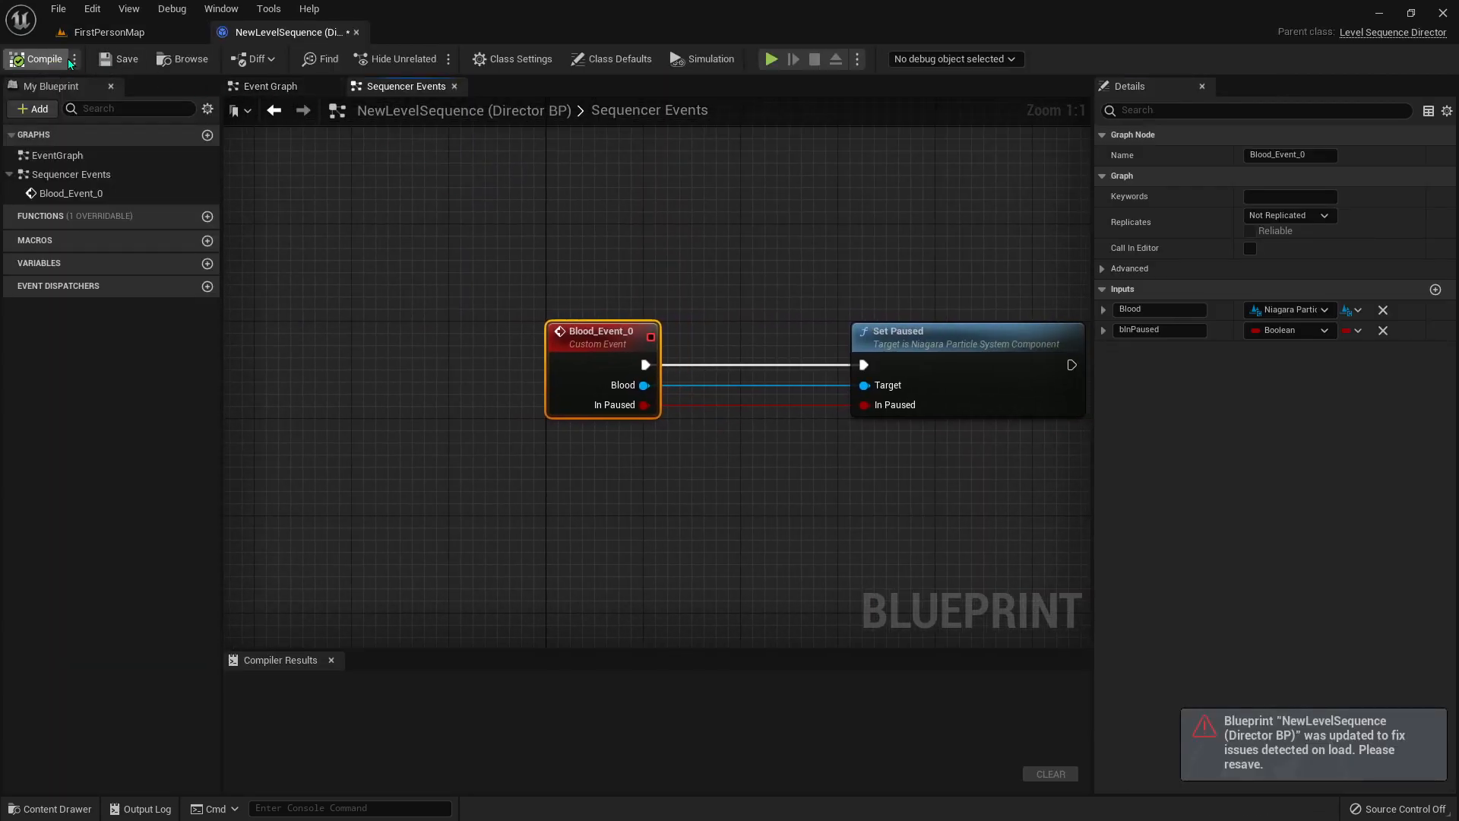
# - Compile the NewLevelSequence Director Blueprint holding the Blood_Event_0 logic
pyautogui.click(38, 60)
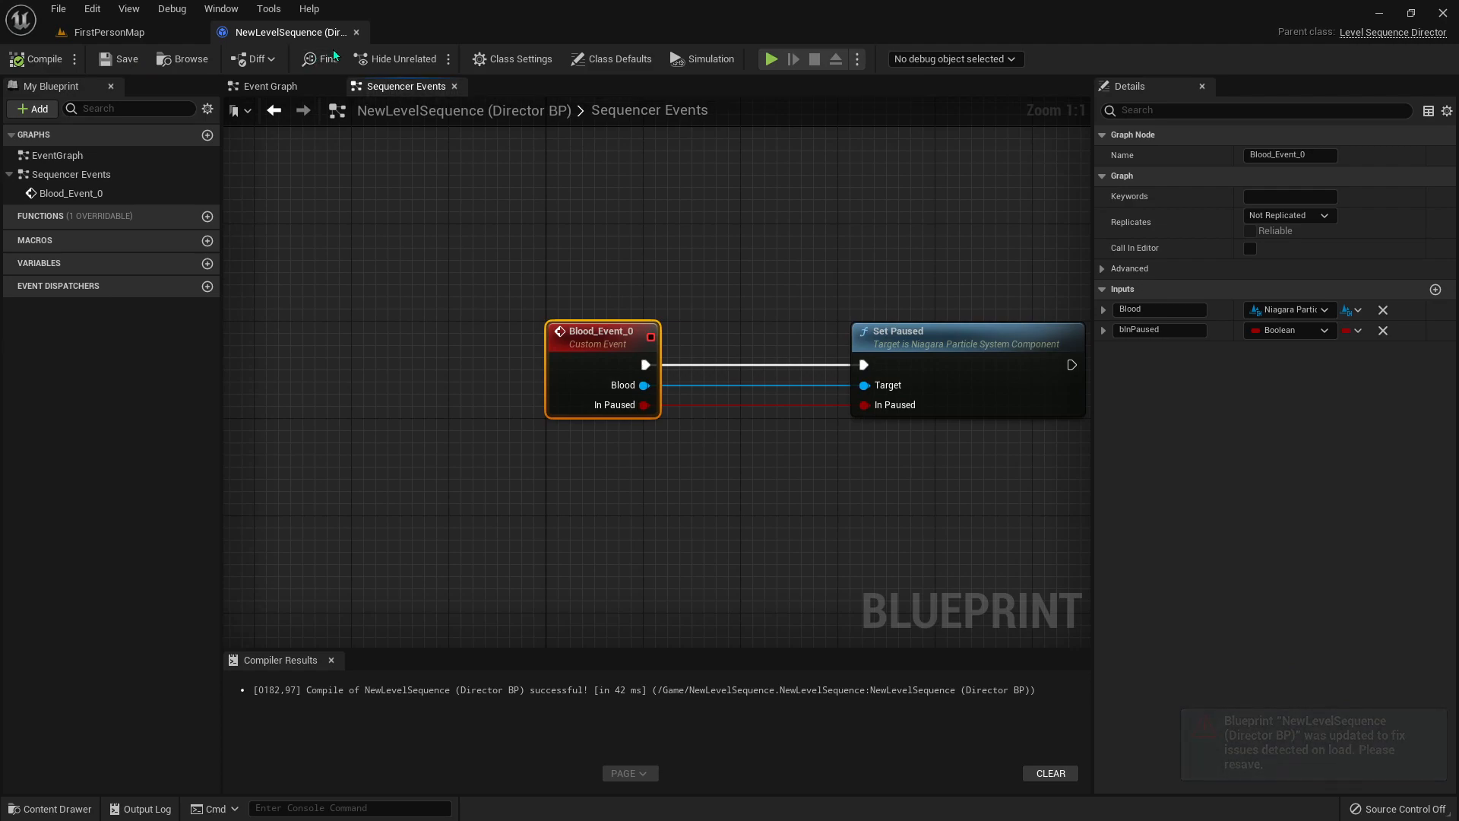
pyautogui.moveTo(304, 37)
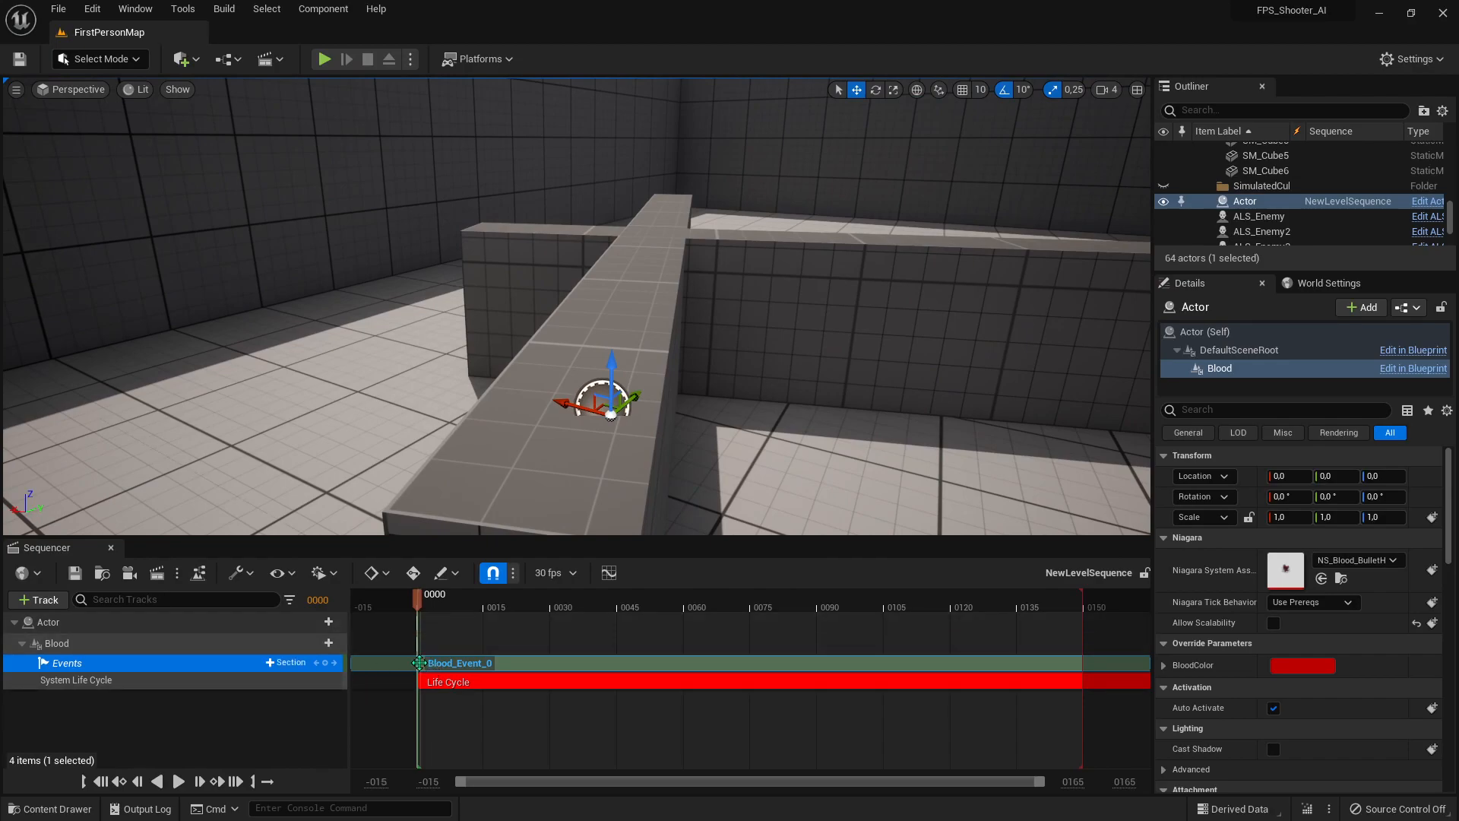
# - Enable Call In Editor and the In Paused payload on the Blood_Event_0 key
pyautogui.rightClick(420, 663)
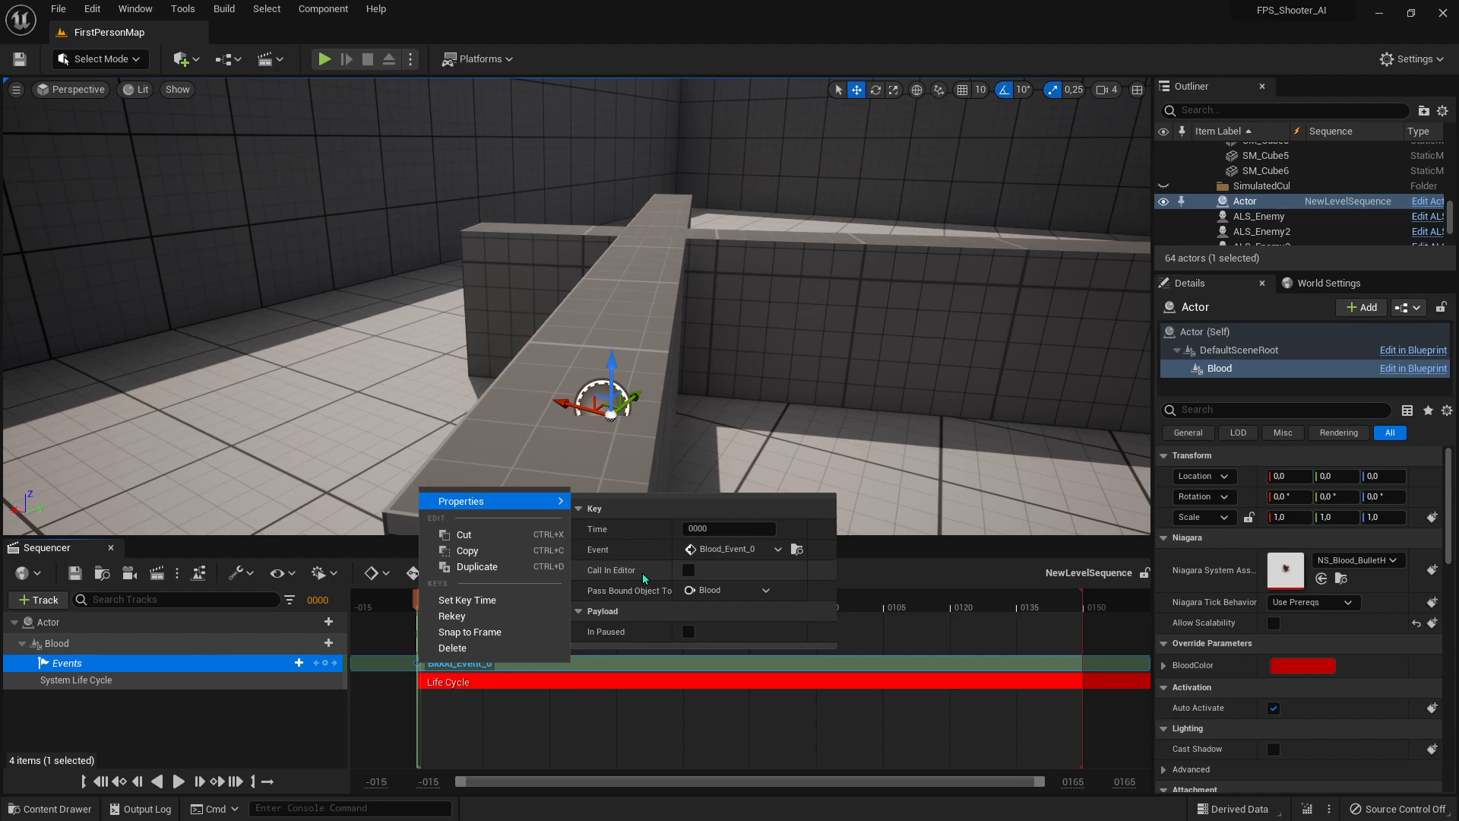
pyautogui.moveTo(668, 579)
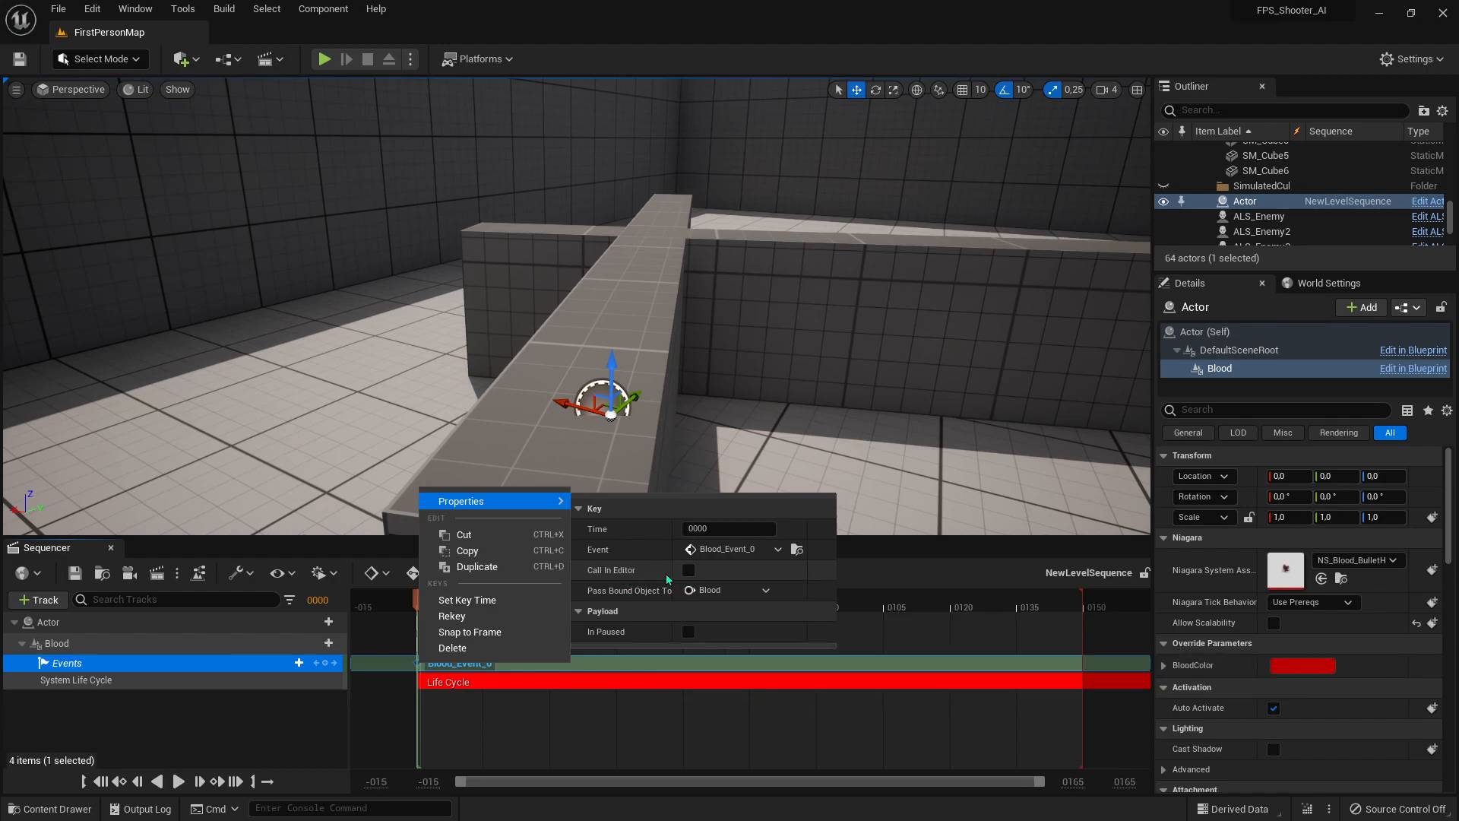
pyautogui.click(687, 570)
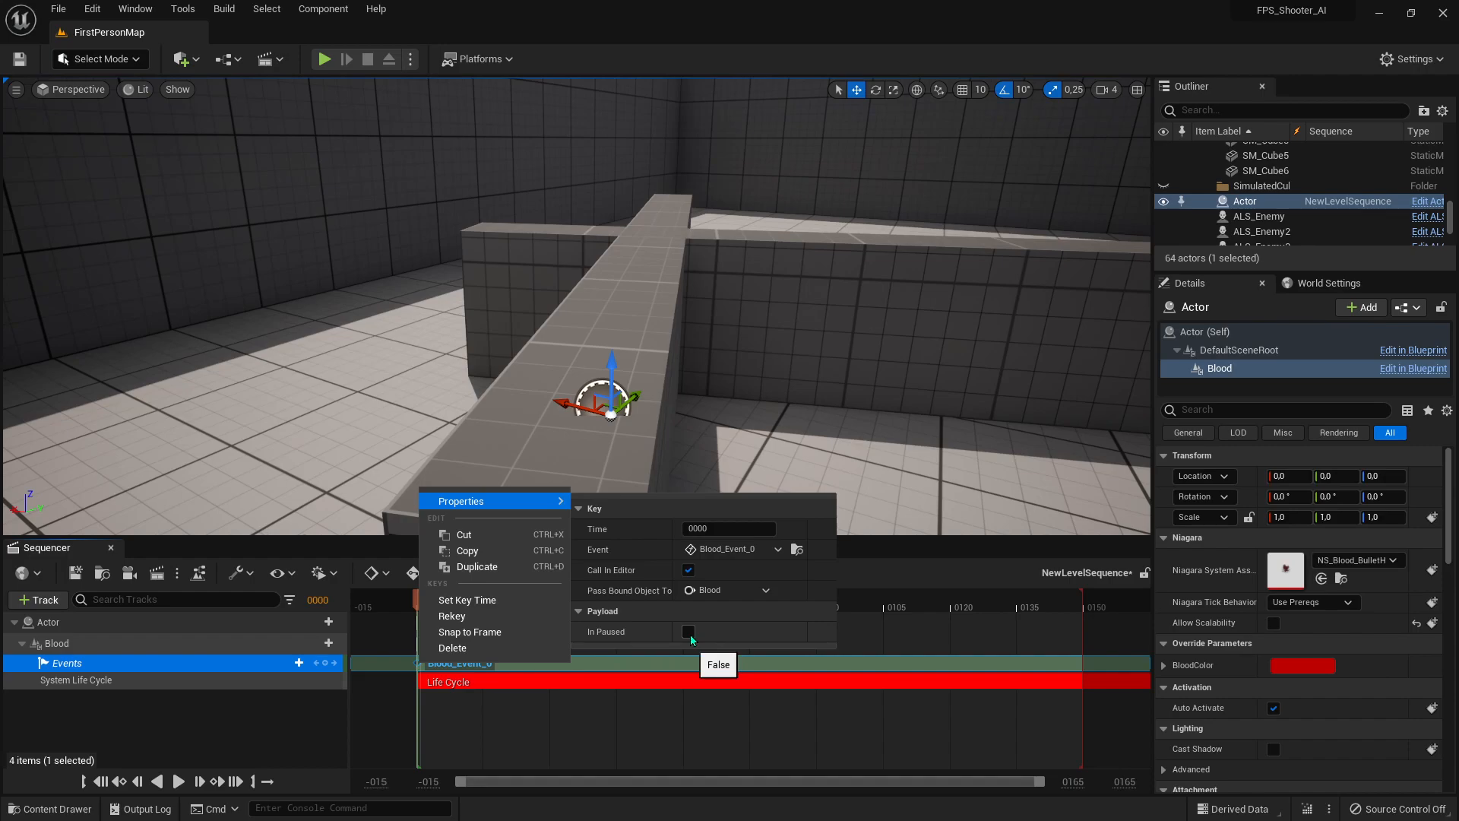
pyautogui.click(688, 632)
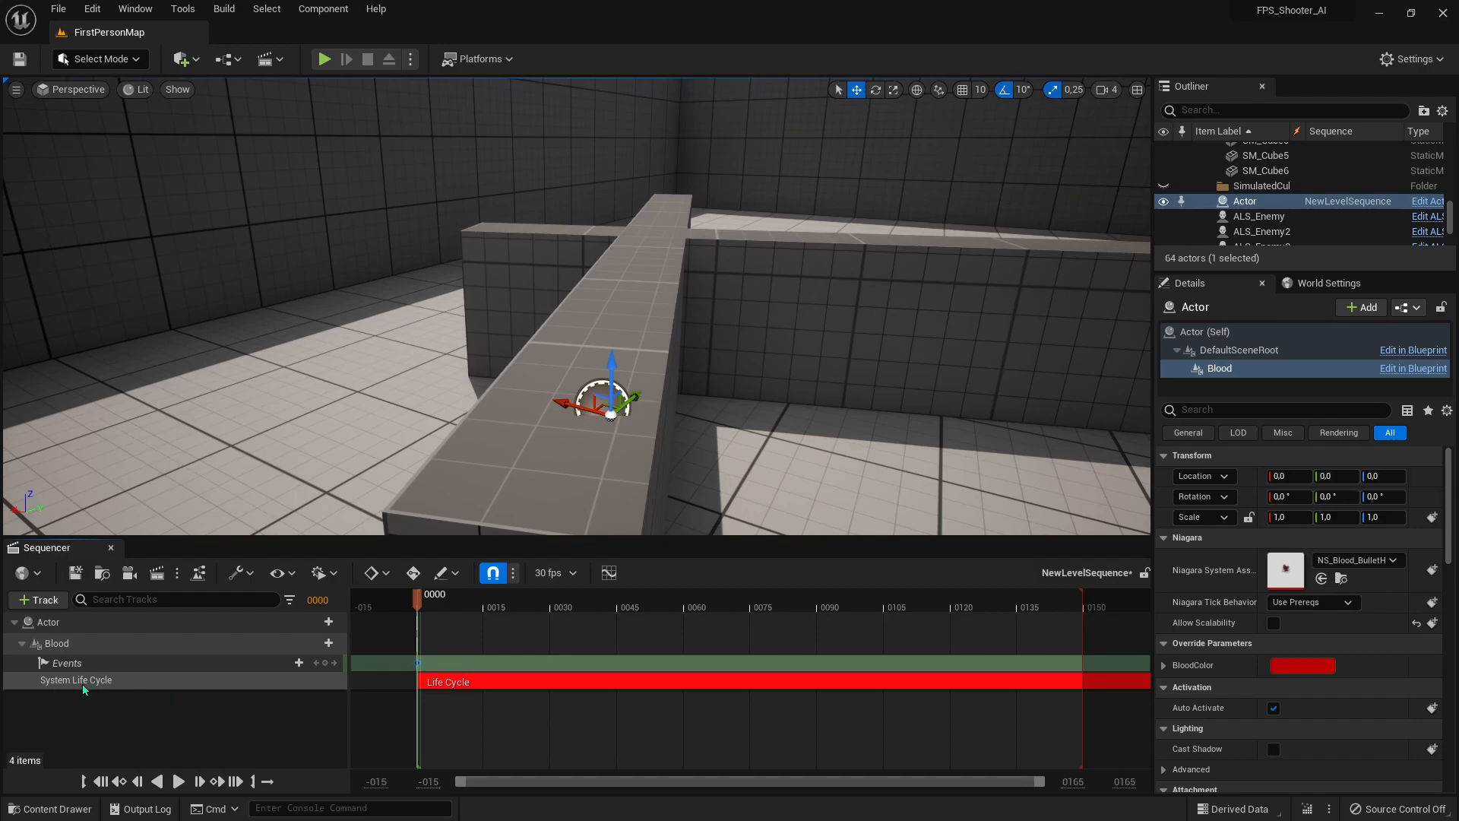
pyautogui.moveTo(468, 682)
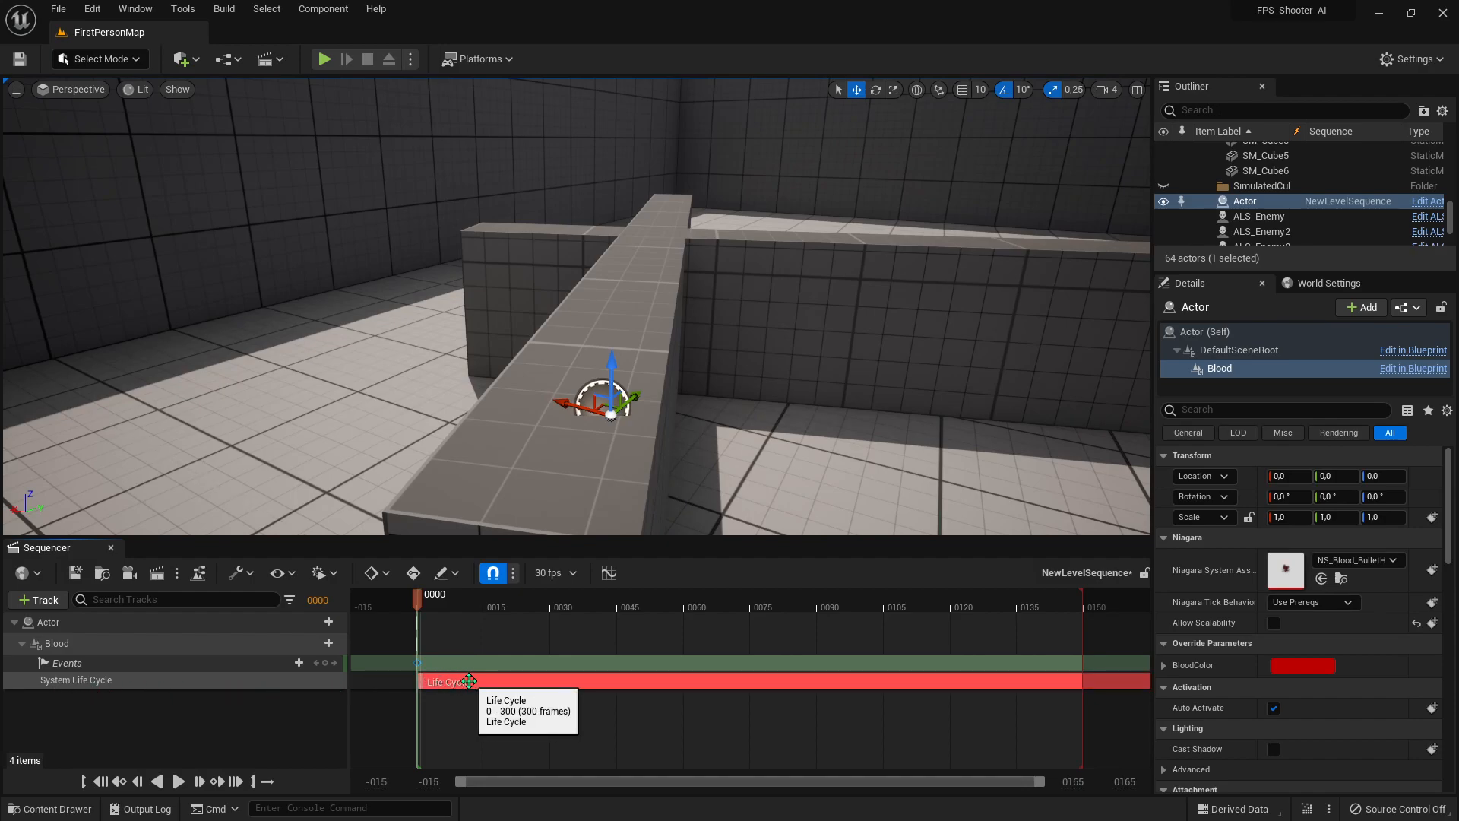
# - Set the Life Cycle section's Age Update Mode to Desired Age
pyautogui.rightClick(442, 681)
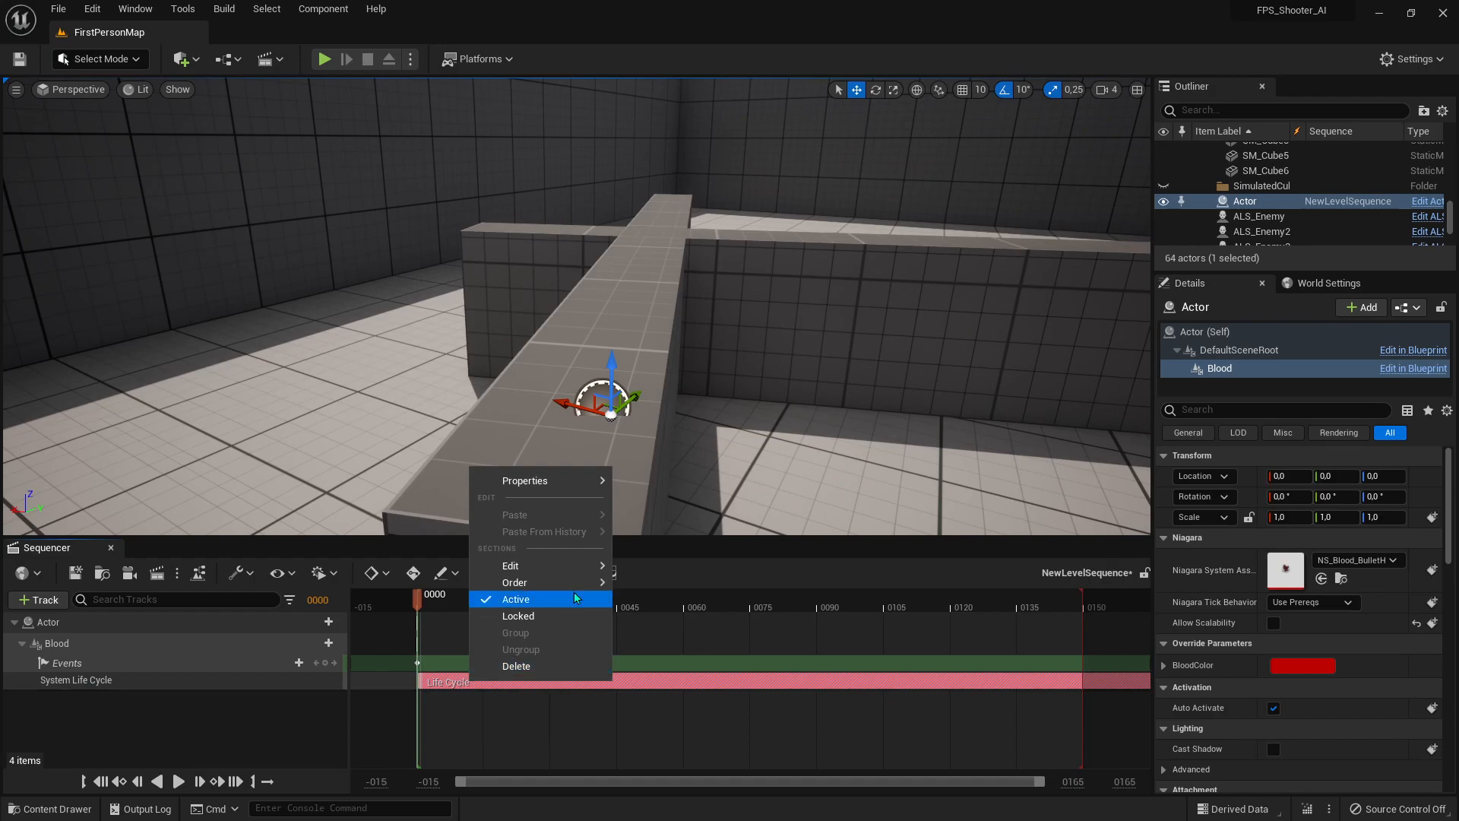
pyautogui.moveTo(448, 681)
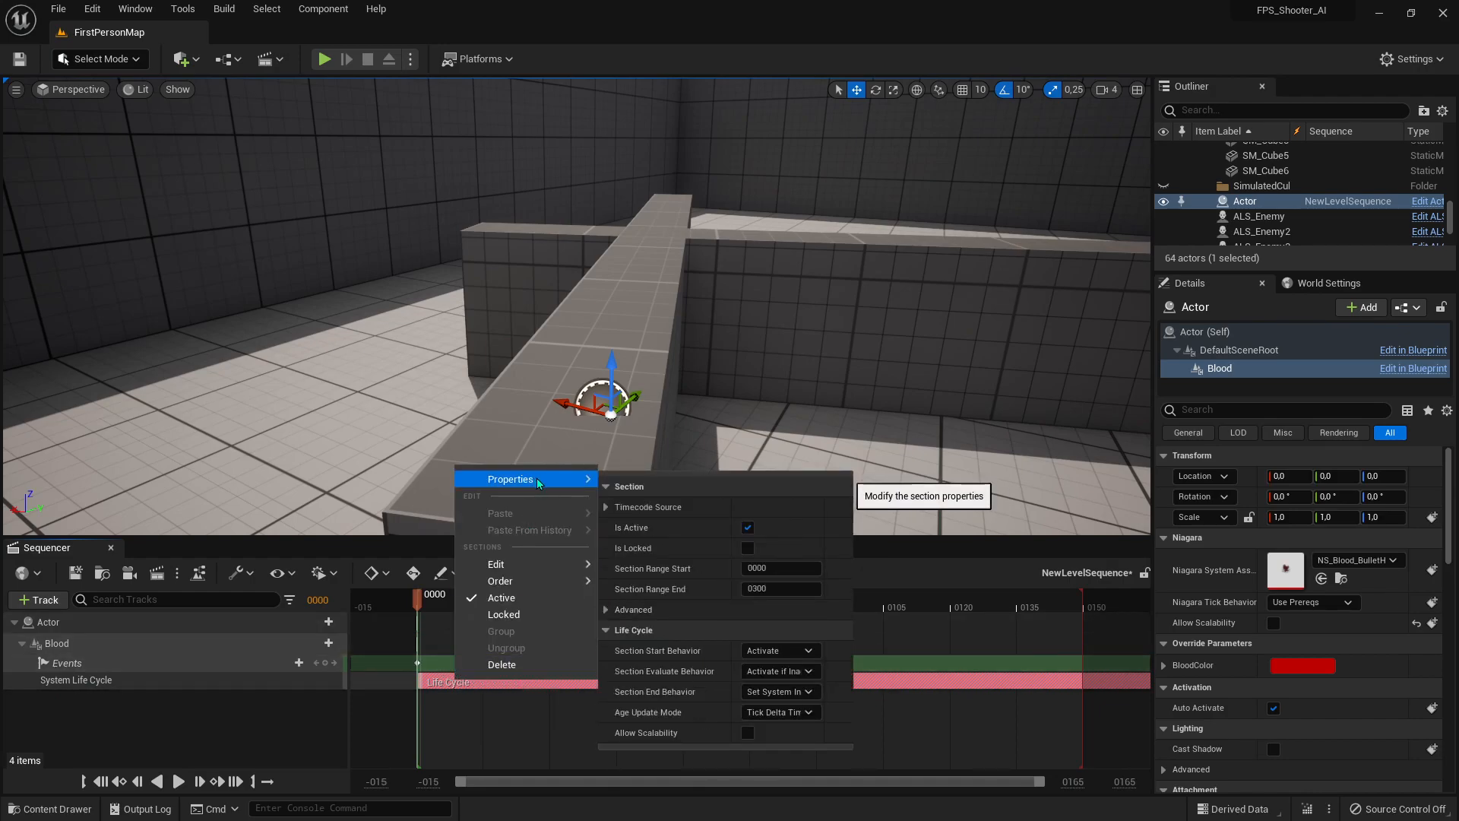
pyautogui.moveTo(688, 712)
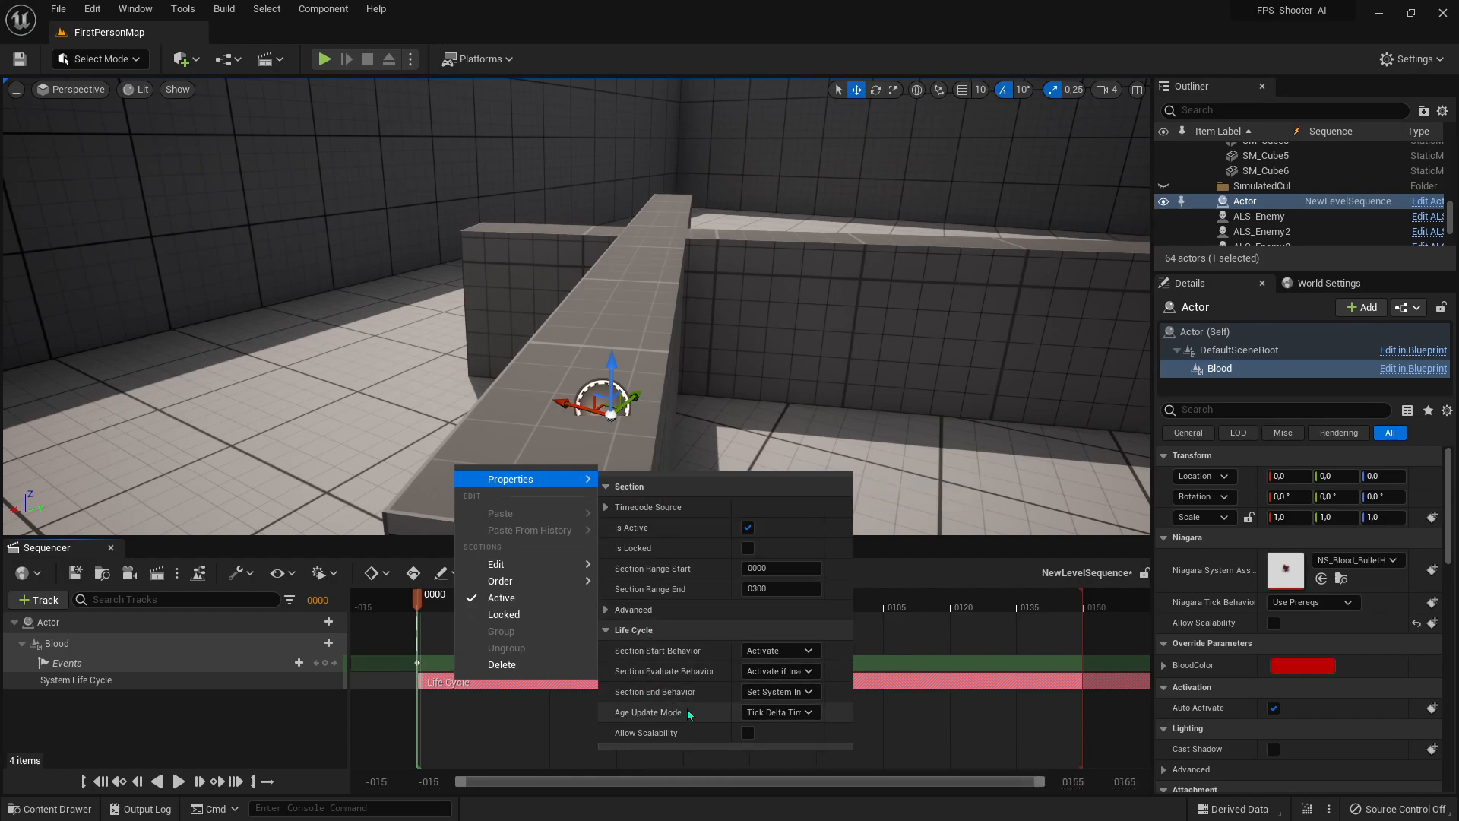
pyautogui.click(780, 712)
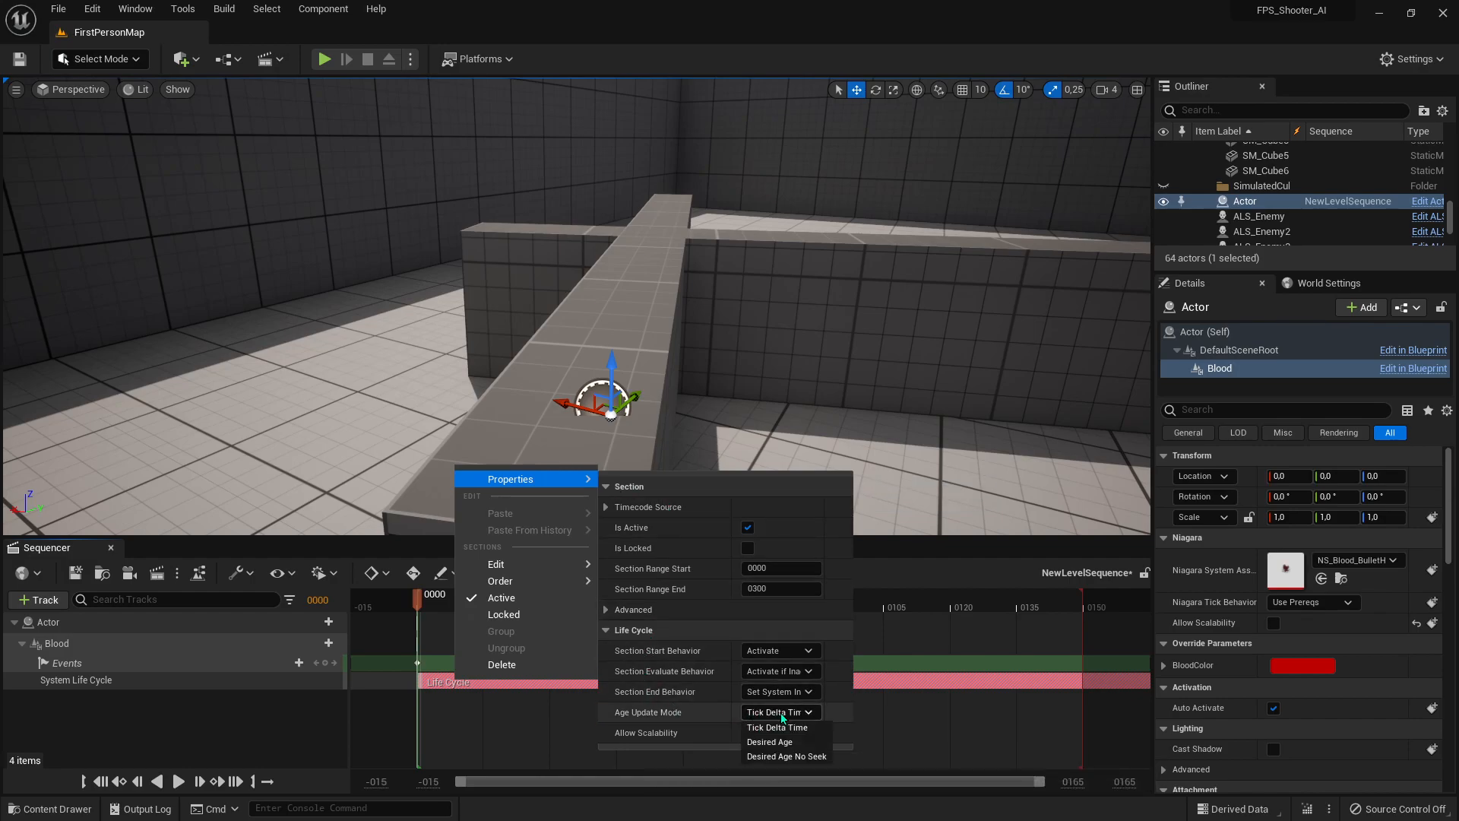
pyautogui.moveTo(769, 742)
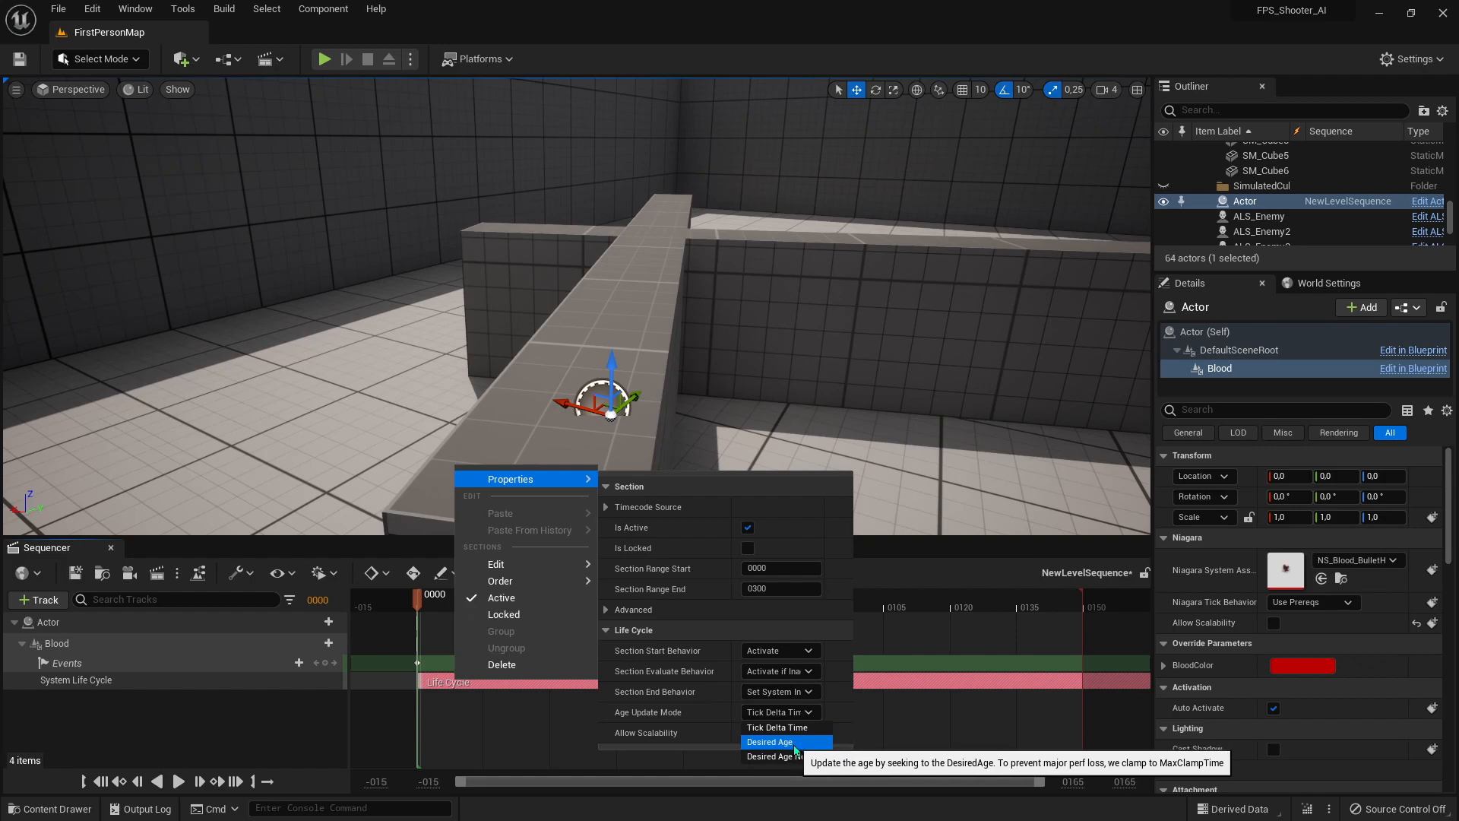
pyautogui.click(769, 742)
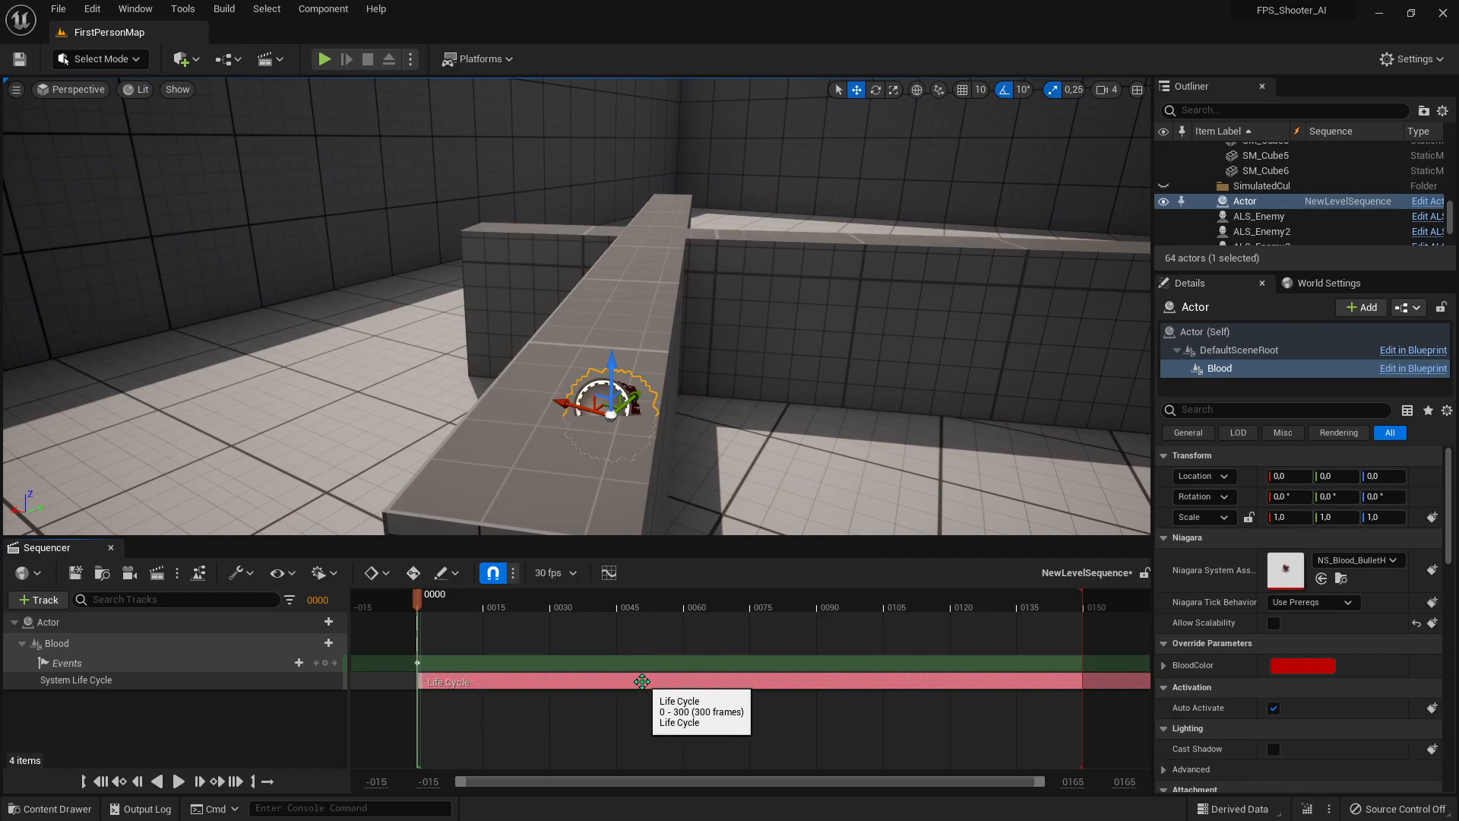
pyautogui.moveTo(626, 681)
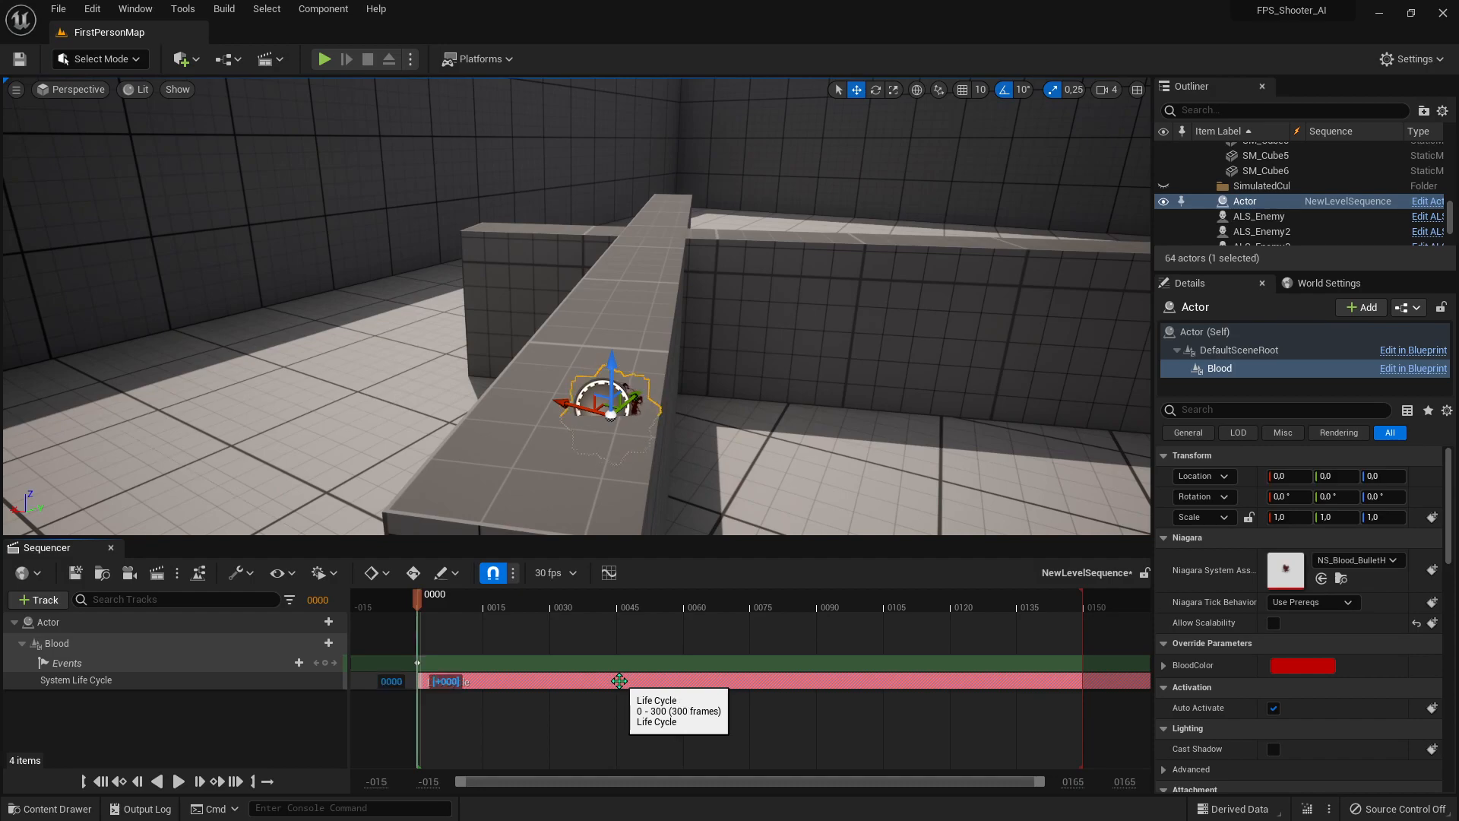
# - Scrub the sequence to preview the blood spray, then return to frame 0
pyautogui.moveTo(618, 680); pyautogui.dragTo(610, 680)
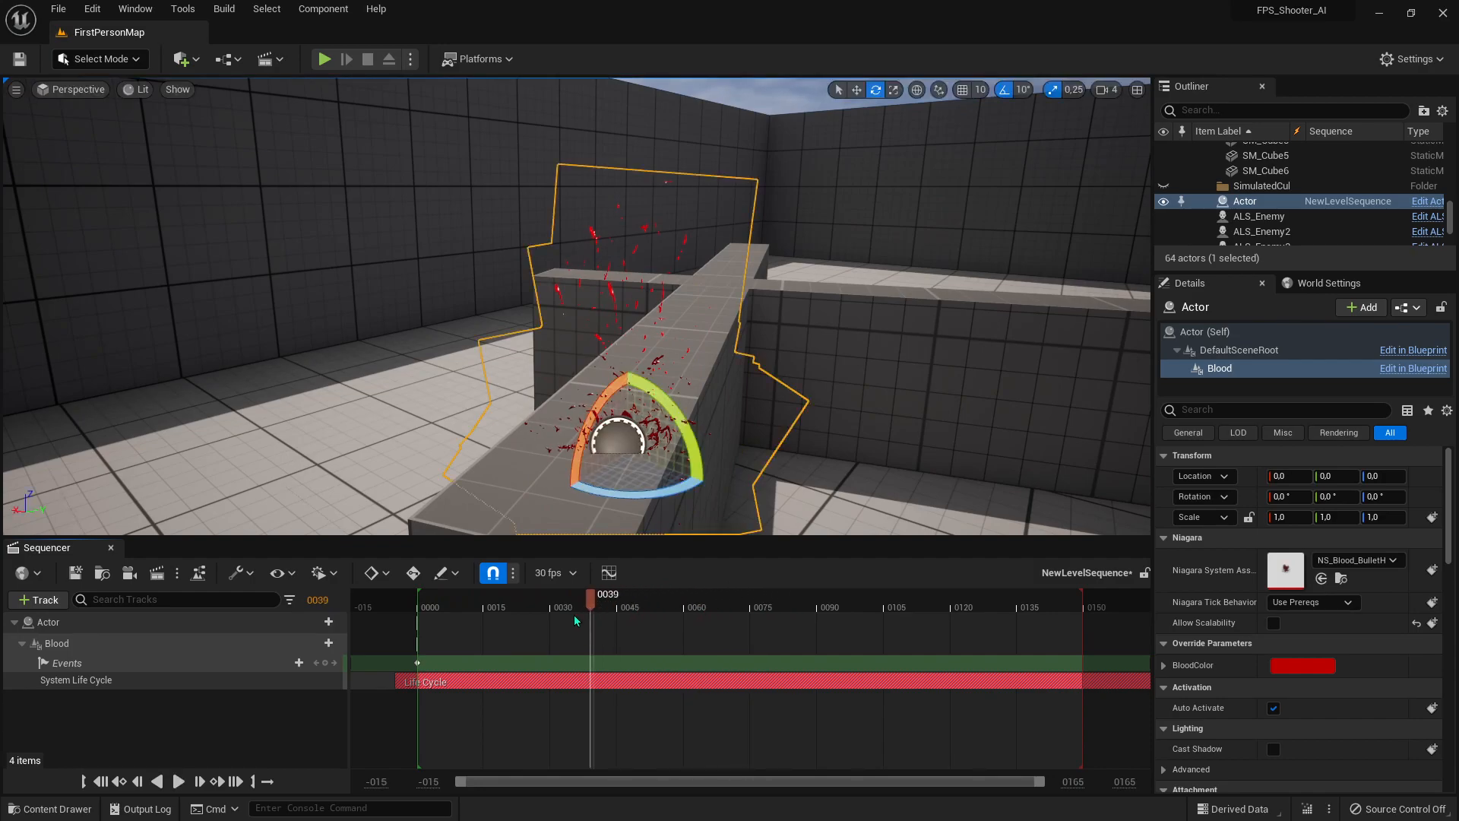
pyautogui.click(527, 601)
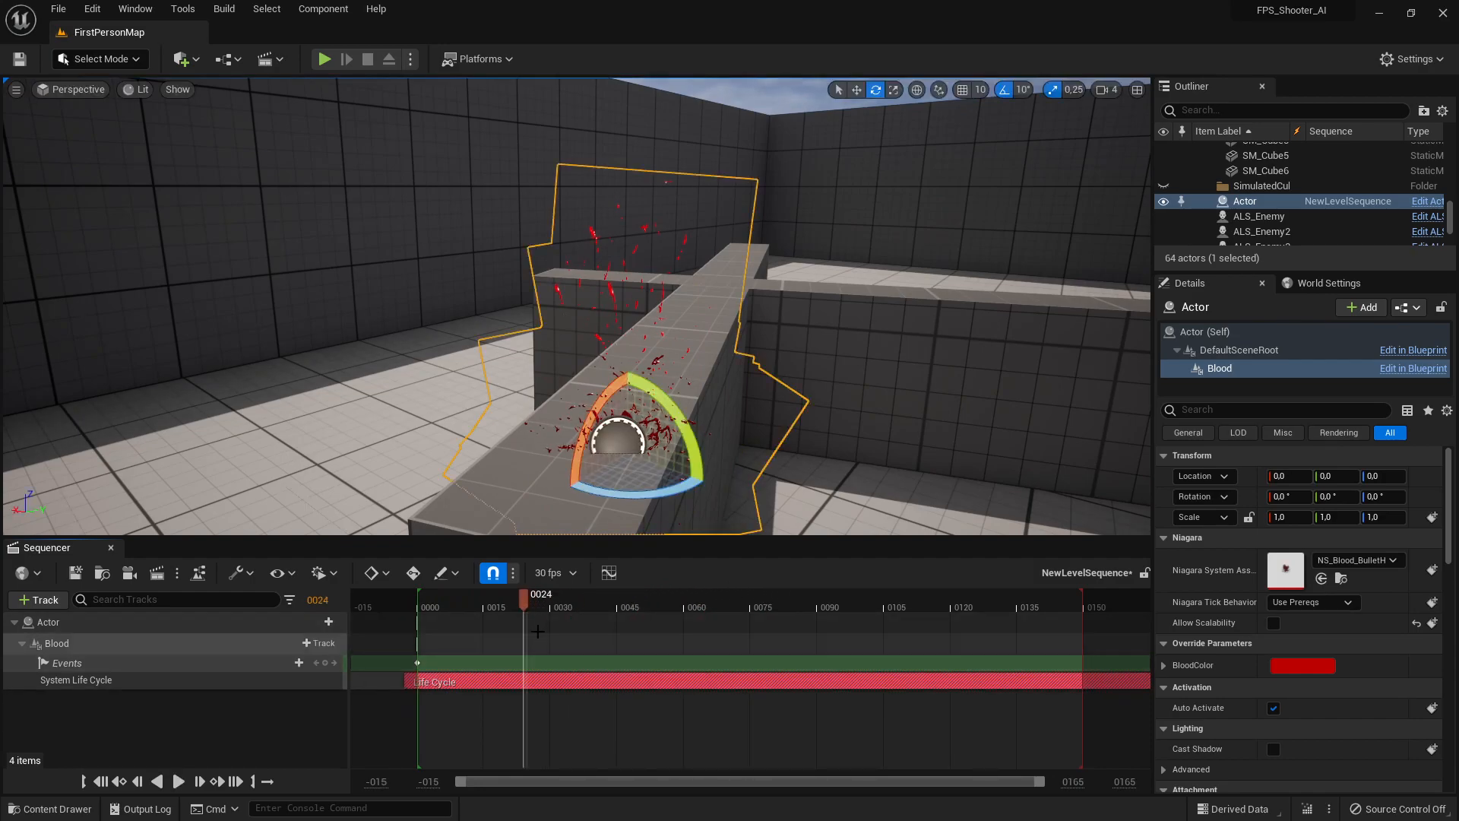
pyautogui.click(419, 608)
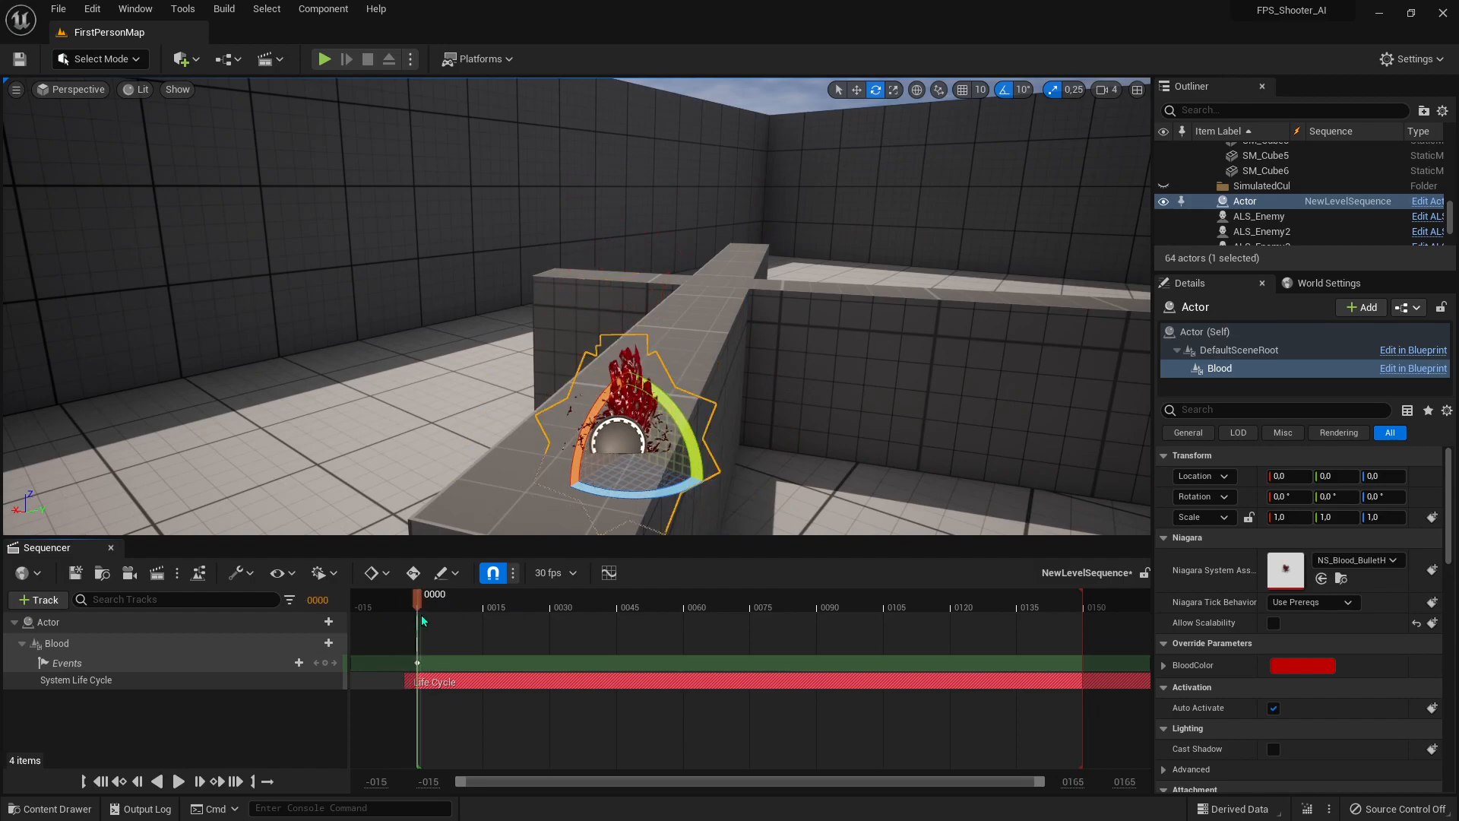